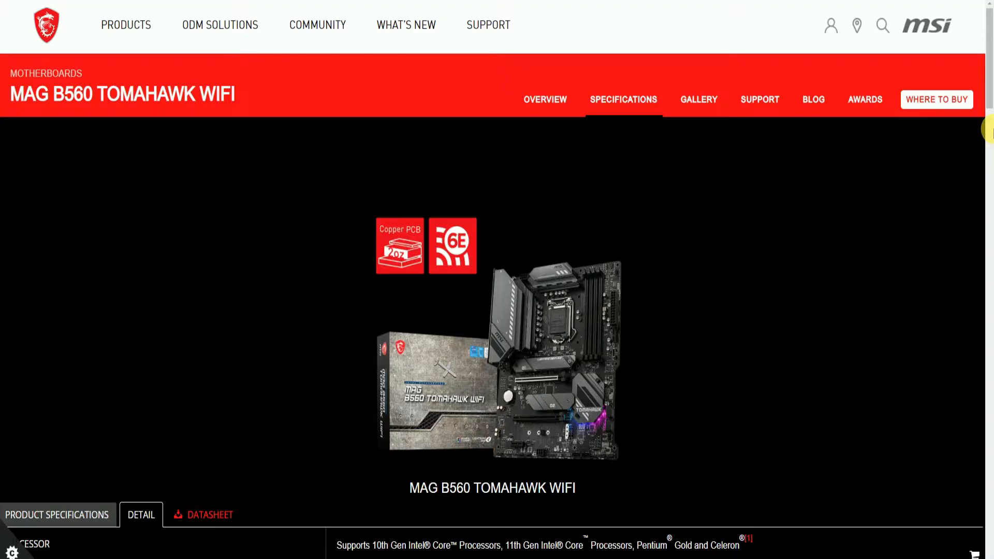
- Scroll the Specifications page down to the Processor, Chipset and Memory rows
scroll("down", 3)
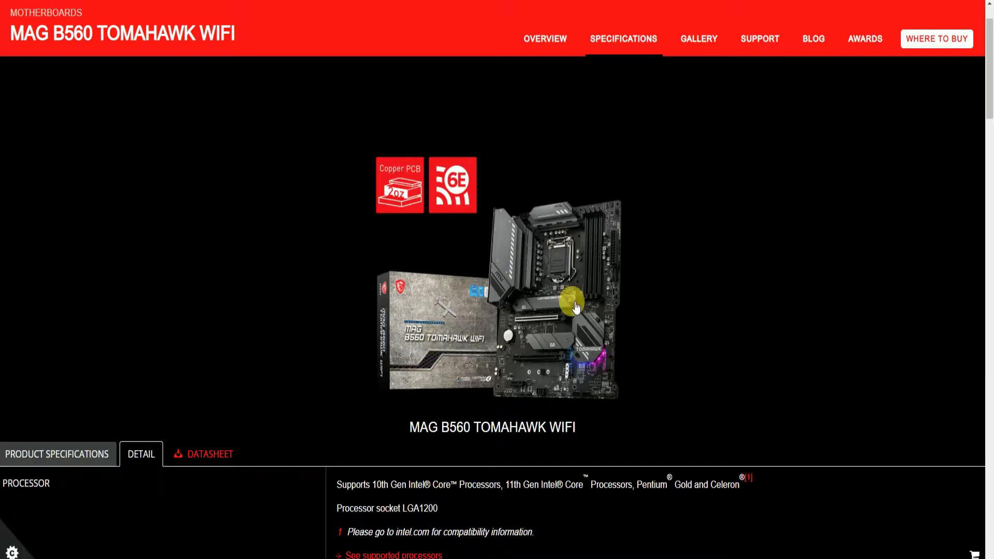
scroll("down", 3)
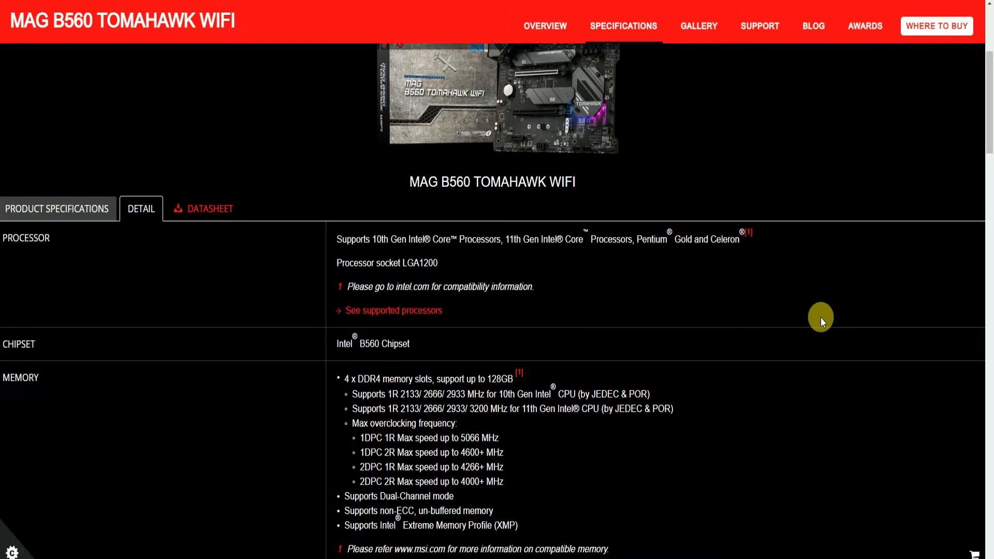
- Scroll the spec table down to Expansion Slot, Onboard Graphics, Multi-GPU and Storage
scroll("down", 3)
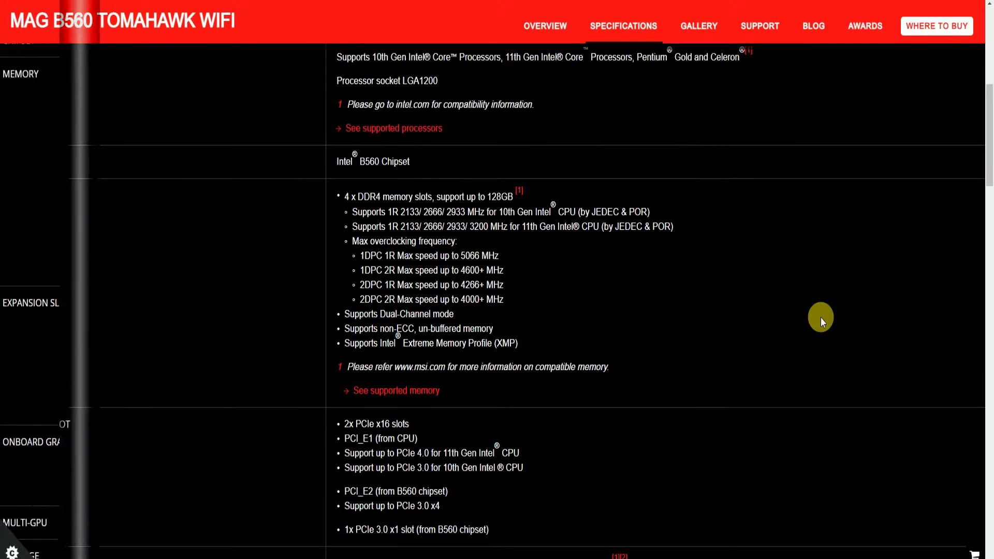
scroll("down", 3)
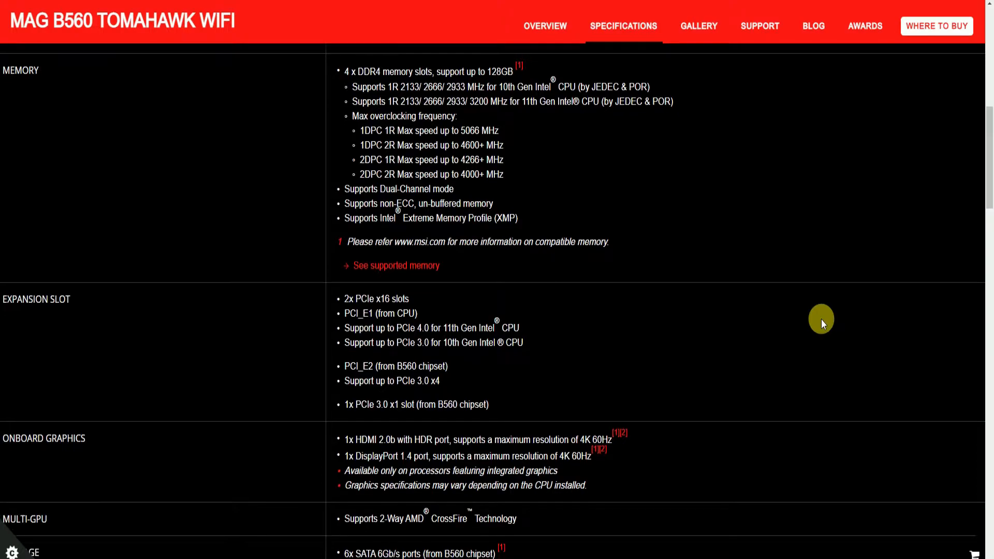
scroll("down", 3)
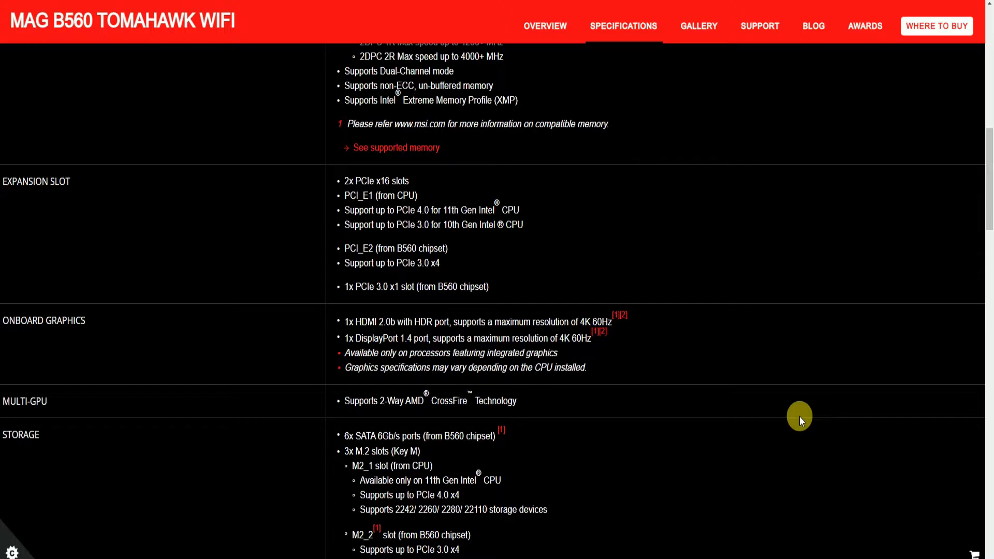
scroll("down", 3)
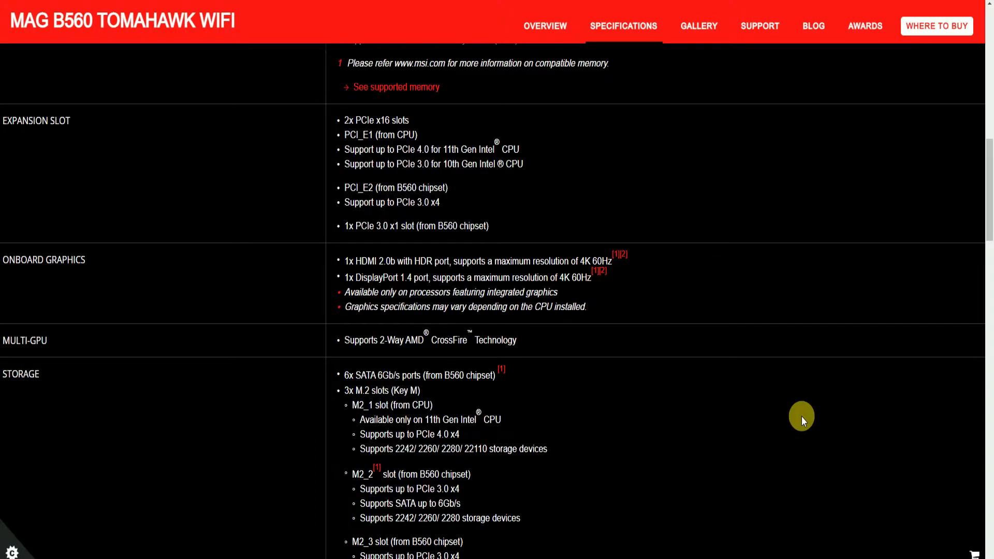
- Scroll on to the USB, Audio, LAN, Wireless LAN & Bluetooth and Internal Connectors rows
scroll("down", 3)
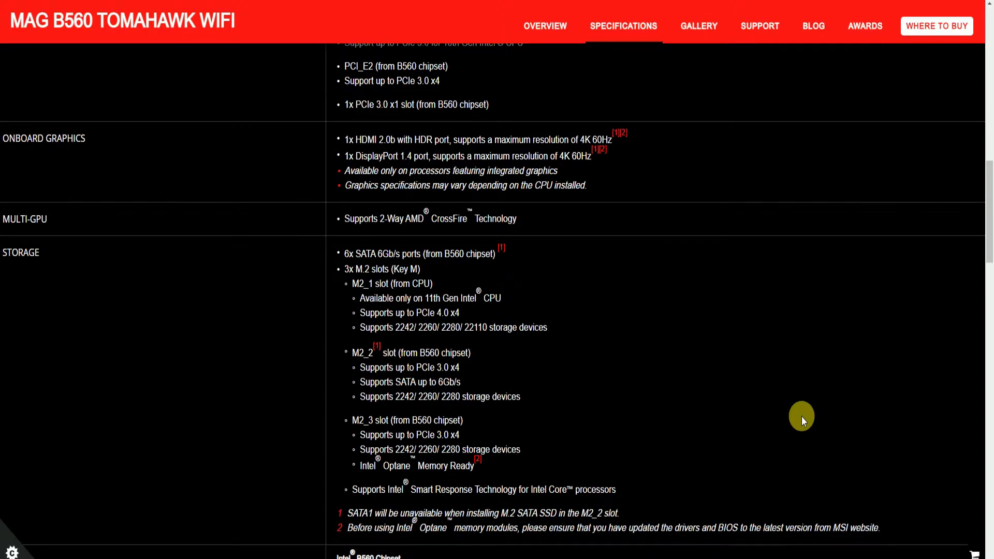
scroll("down", 3)
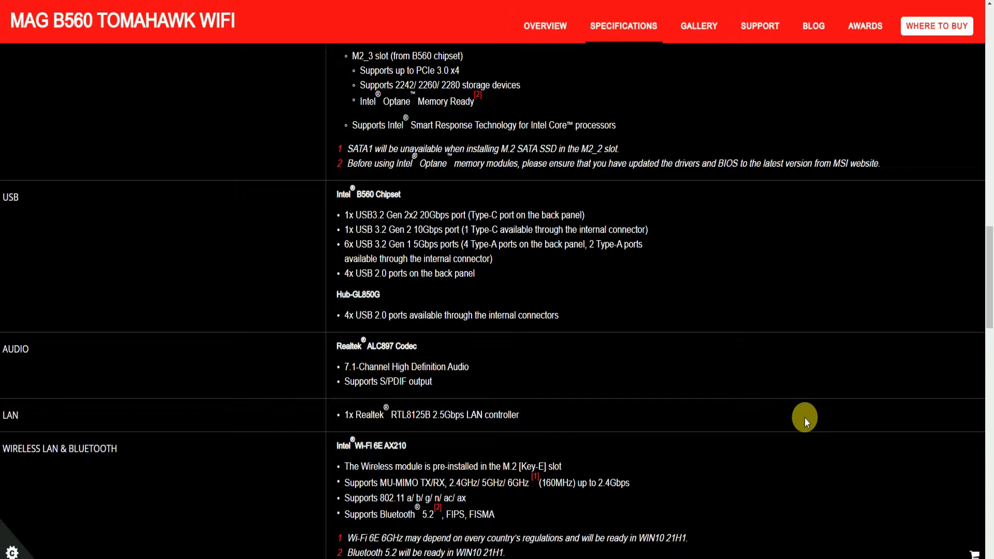
scroll("down", 3)
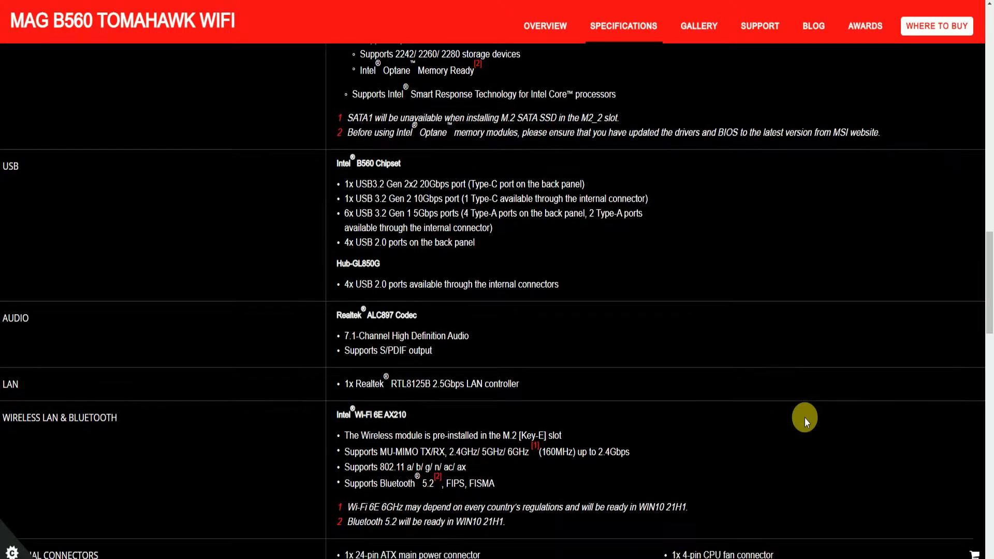
scroll("down", 3)
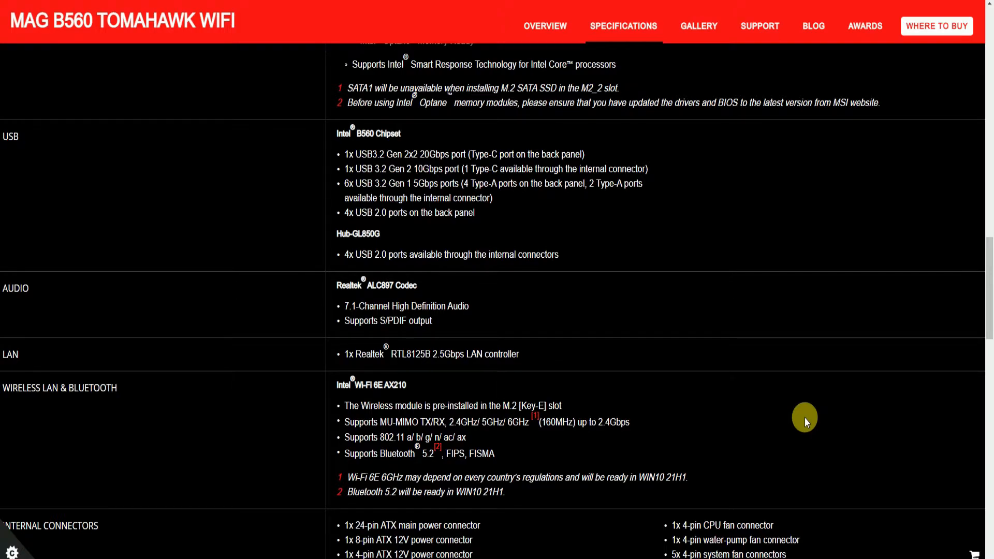
scroll("down", 3)
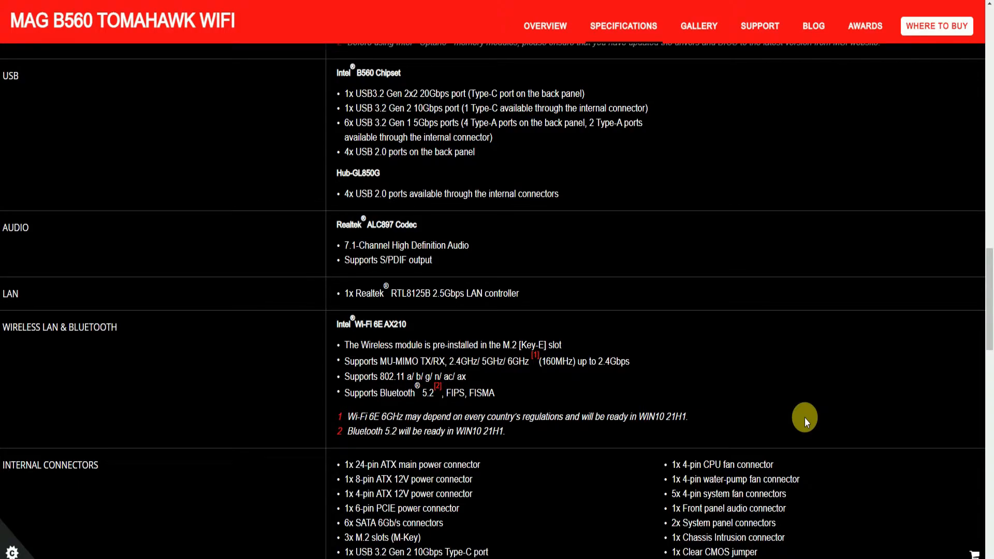
mouse_move(599, 503)
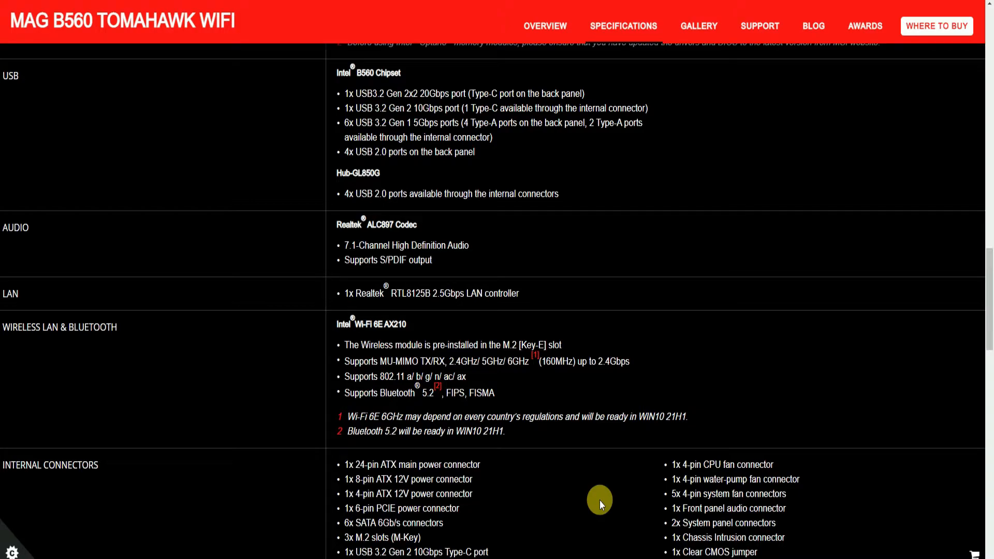
mouse_move(594, 495)
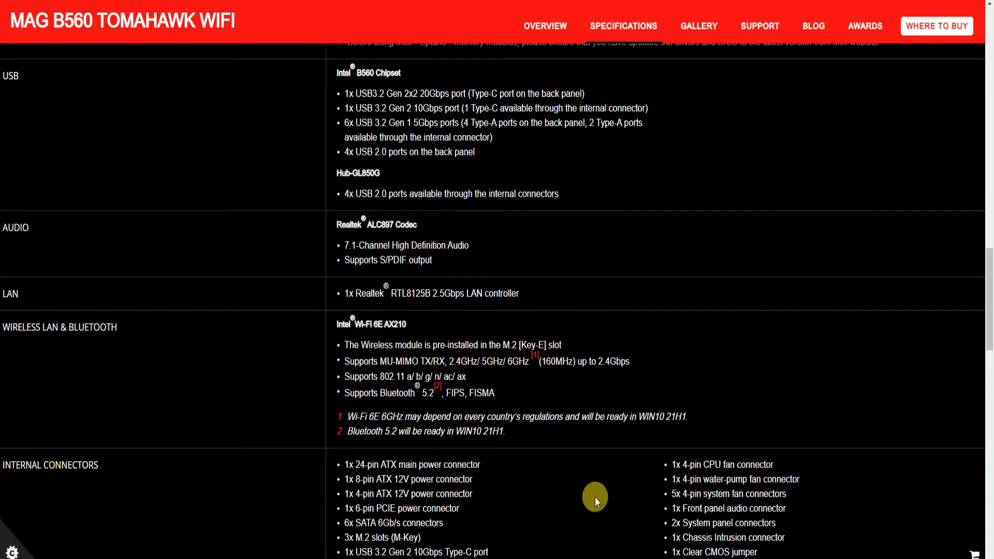
- Scroll past Internal Connectors to the LED Feature row and start of Back Panel Ports
scroll("down", 3)
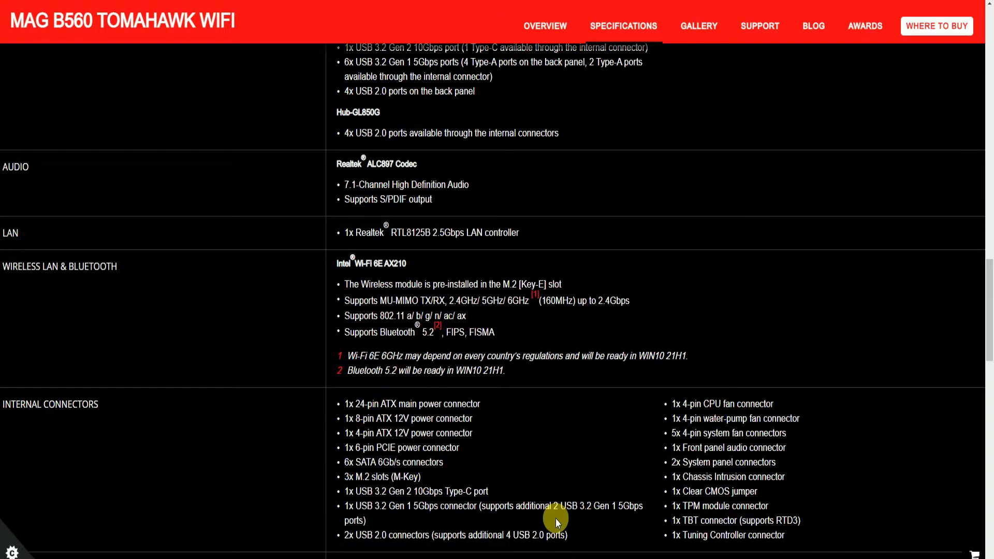
mouse_move(568, 531)
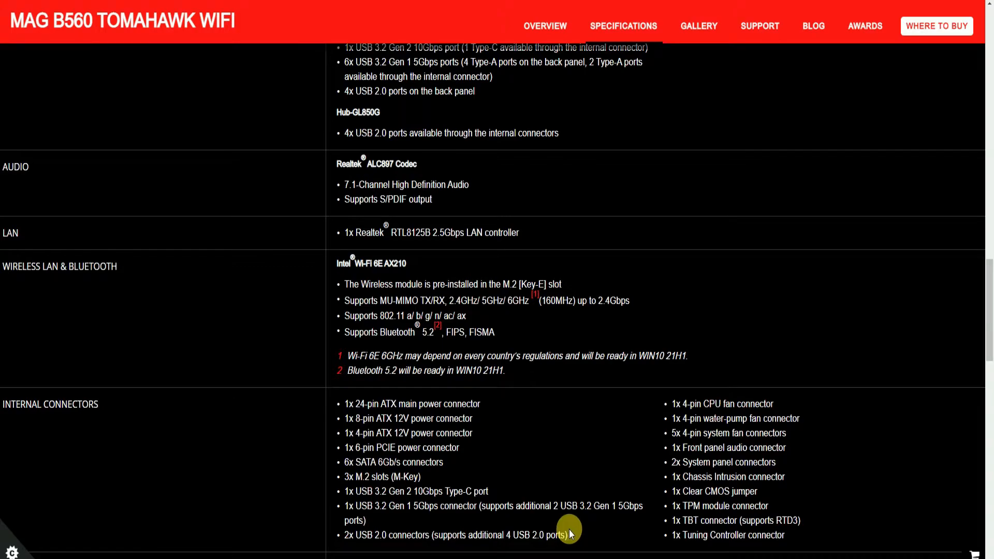
mouse_move(574, 531)
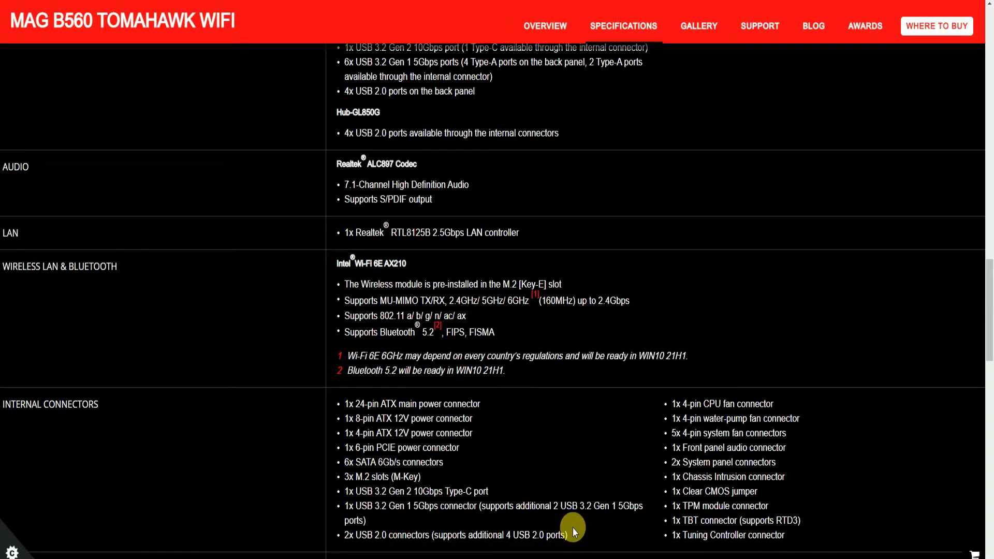
mouse_move(589, 527)
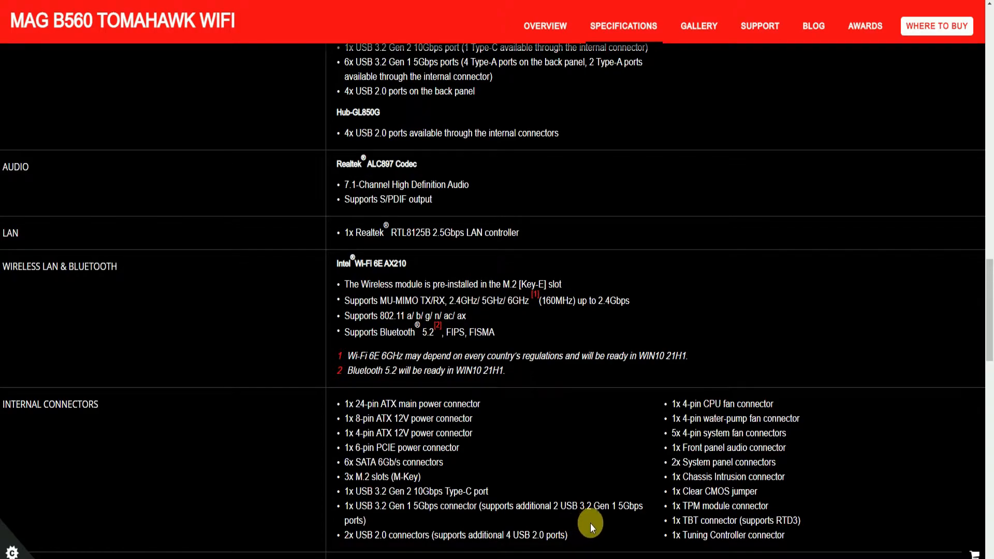
mouse_move(636, 525)
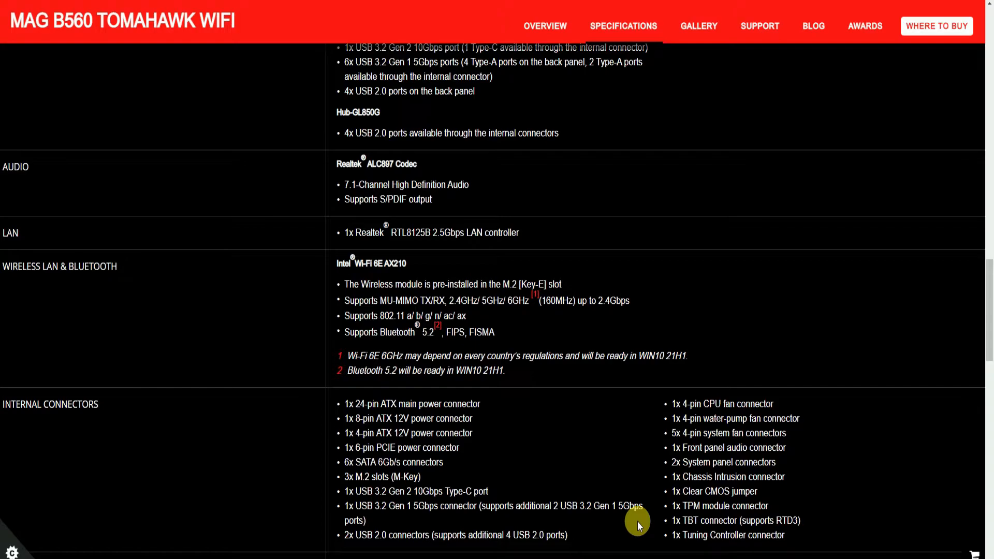
scroll("down", 3)
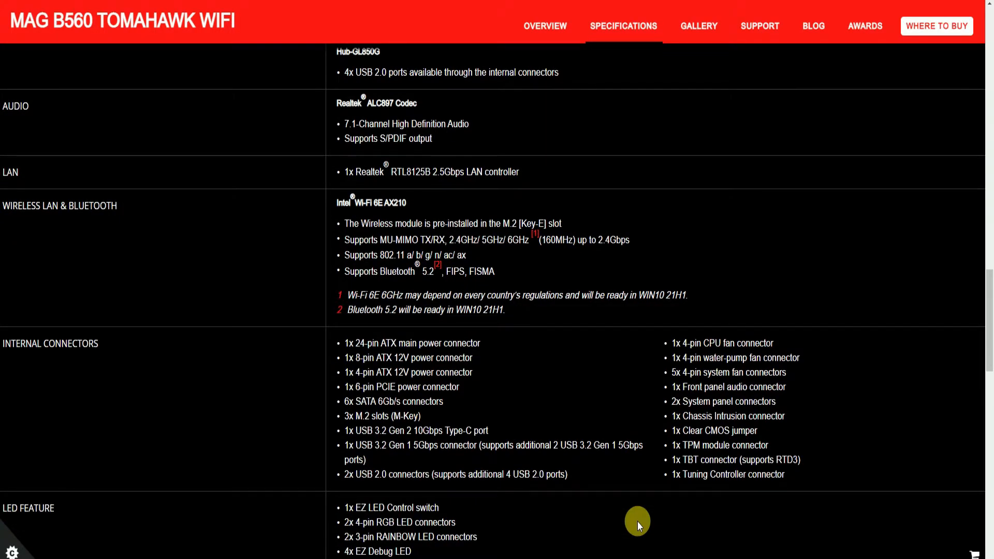
scroll("down", 3)
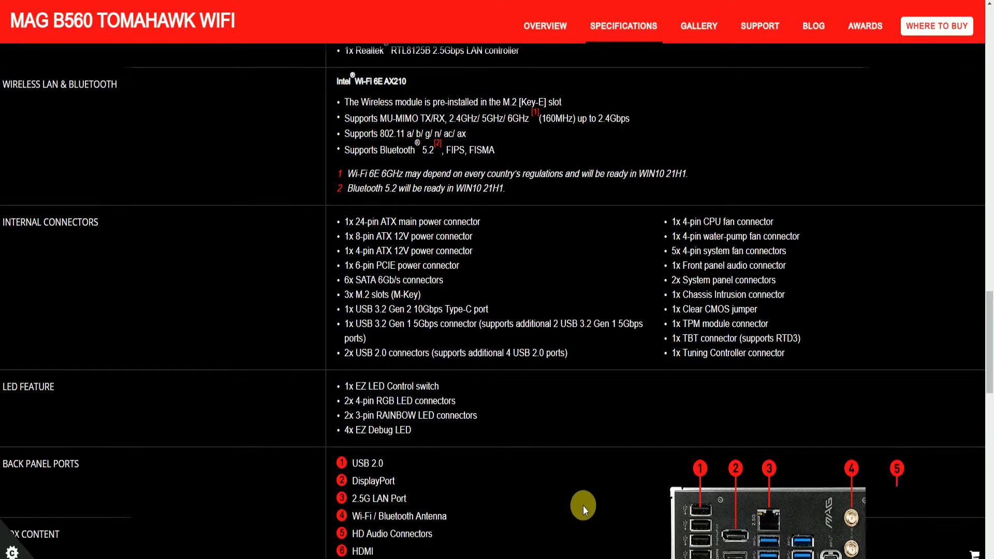
- Scroll to the Back Panel Ports list beside the numbered rear I/O diagram
scroll("down", 3)
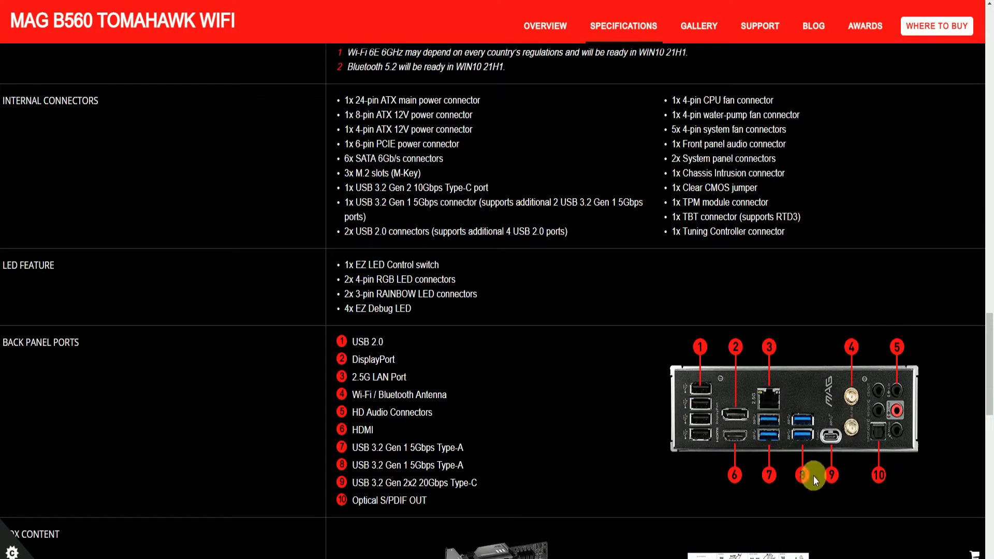
mouse_move(826, 493)
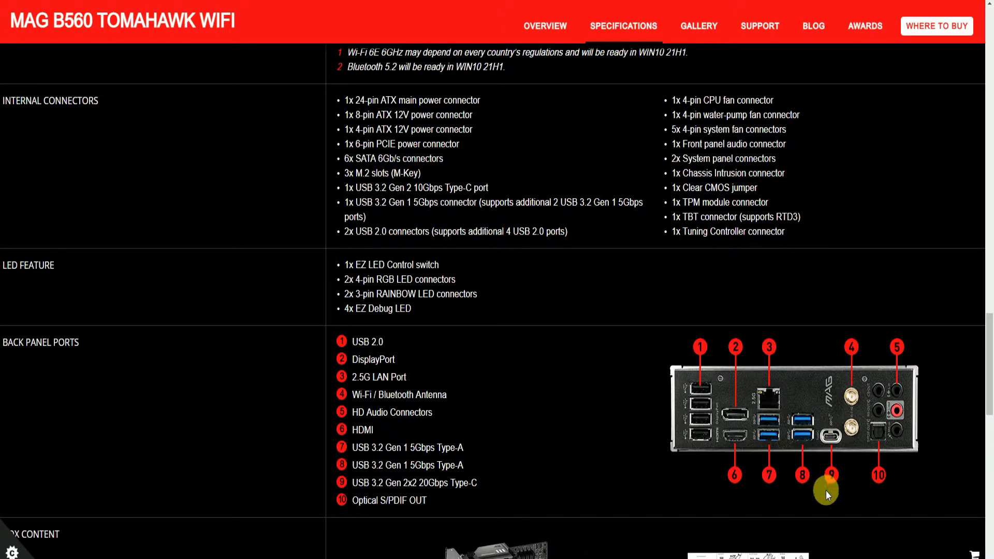
mouse_move(702, 442)
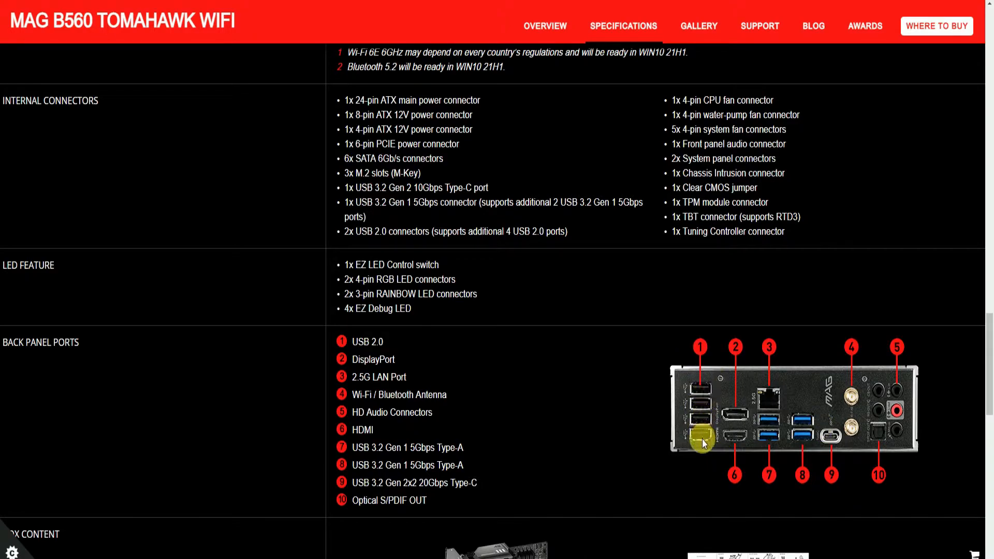
mouse_move(691, 484)
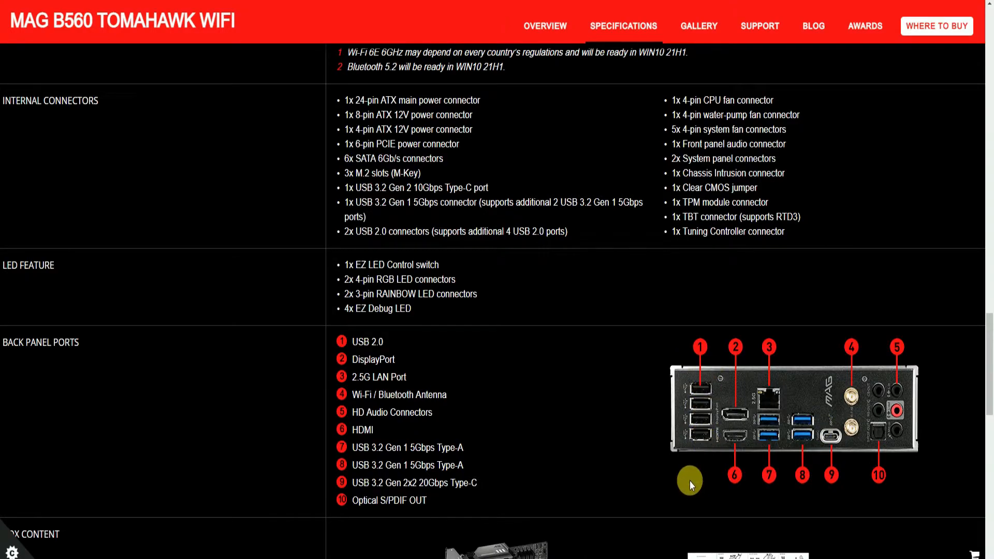
mouse_move(734, 400)
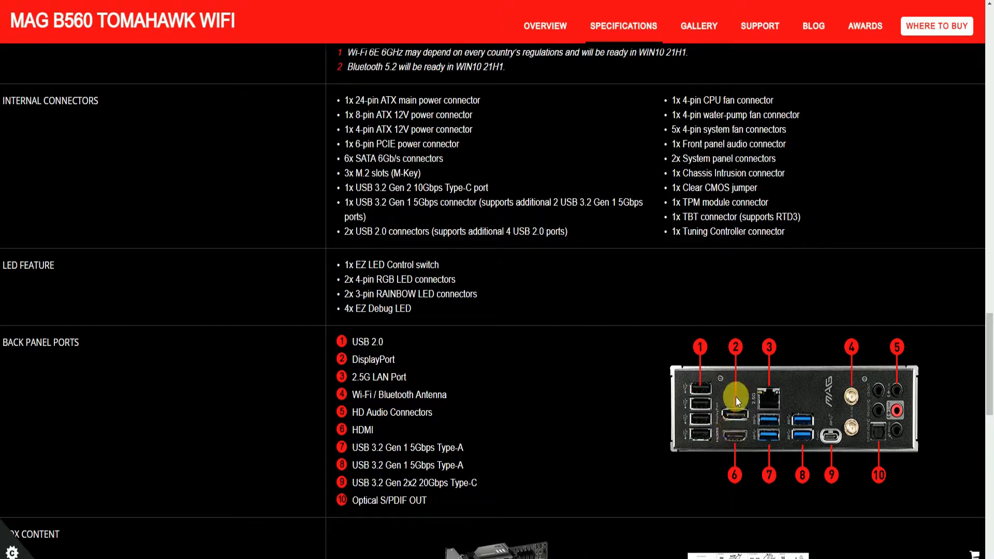
mouse_move(732, 421)
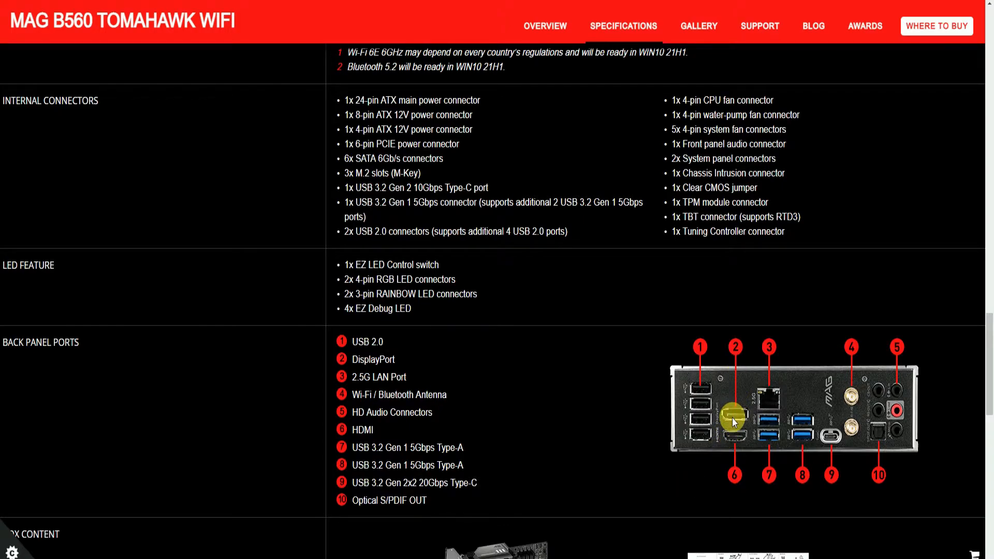
mouse_move(765, 404)
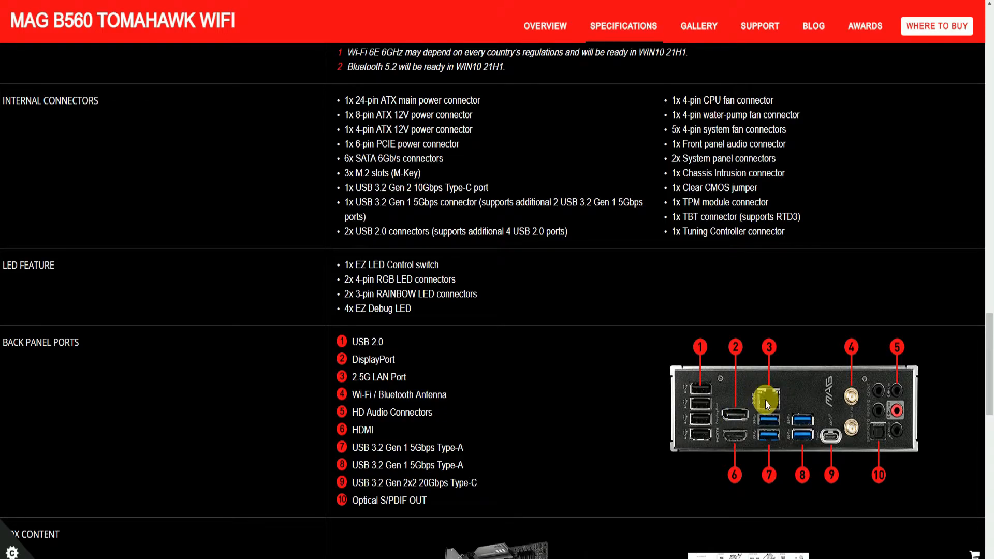
mouse_move(768, 403)
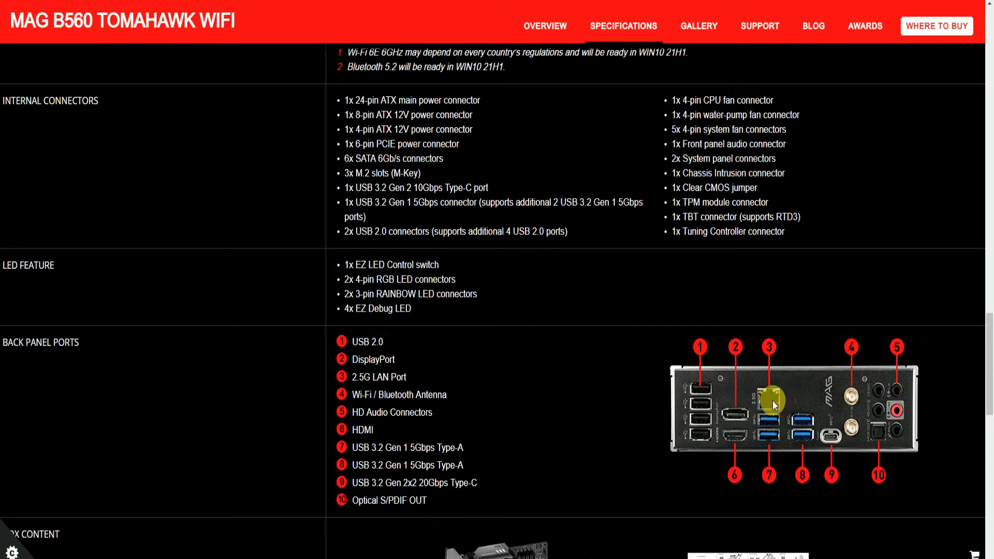
mouse_move(748, 511)
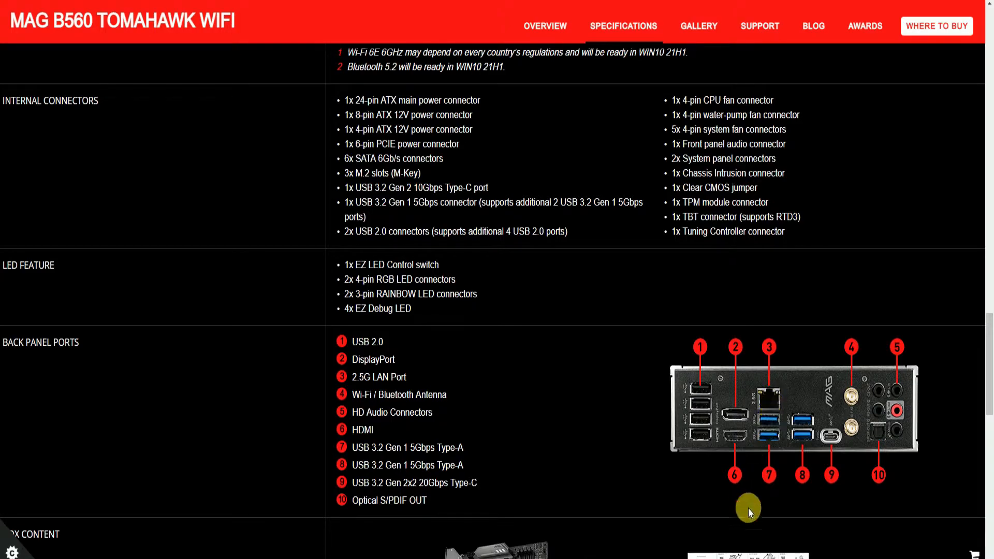
mouse_move(735, 481)
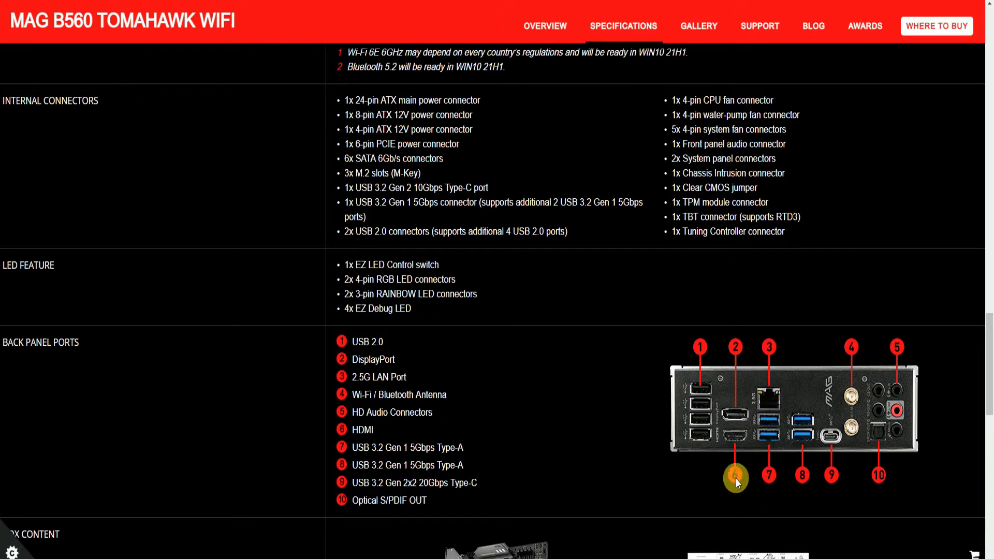
mouse_move(852, 374)
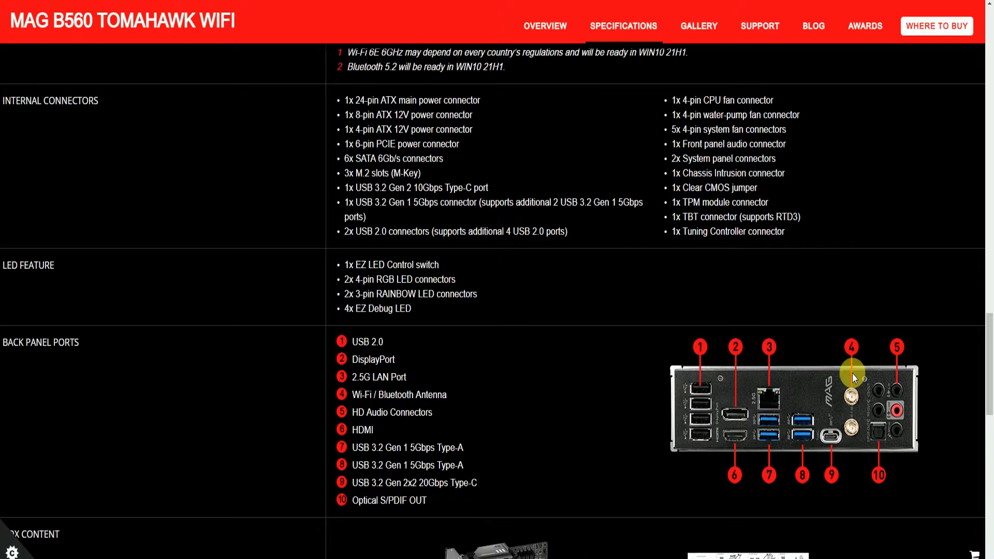
mouse_move(839, 451)
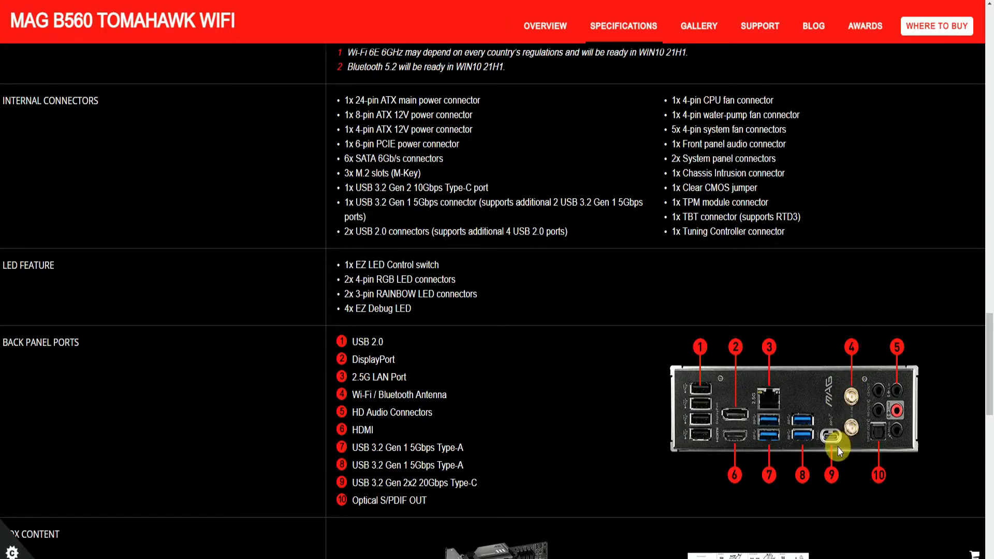
mouse_move(584, 430)
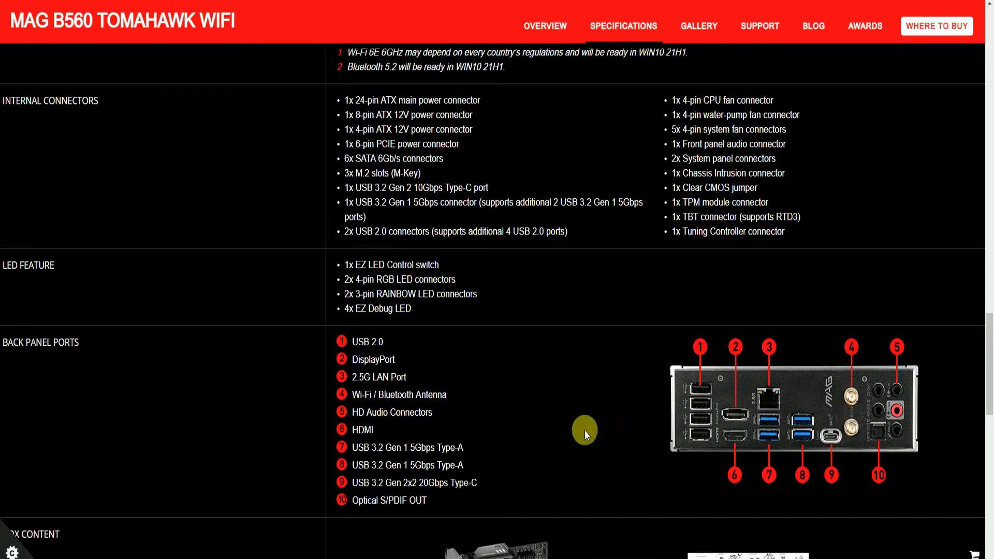
mouse_move(880, 349)
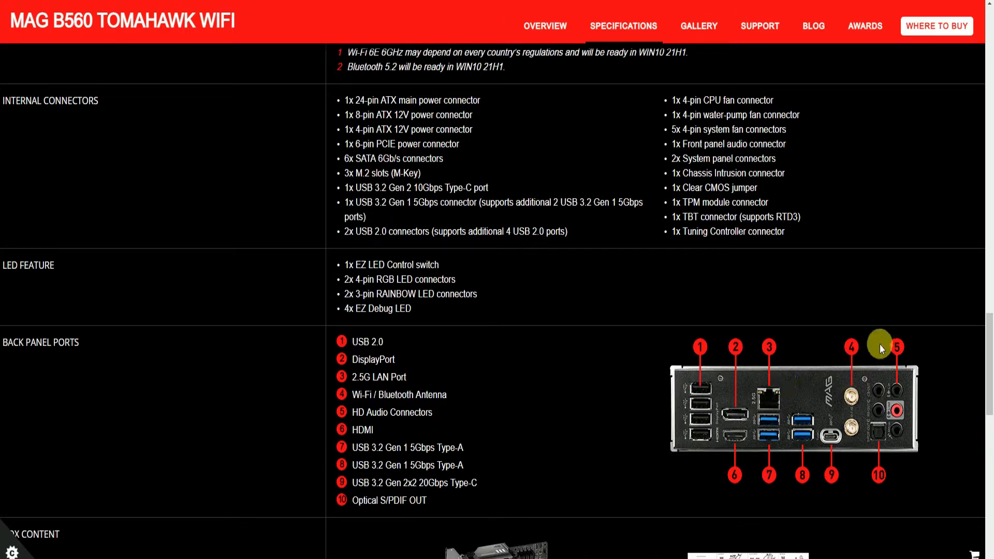
mouse_move(932, 418)
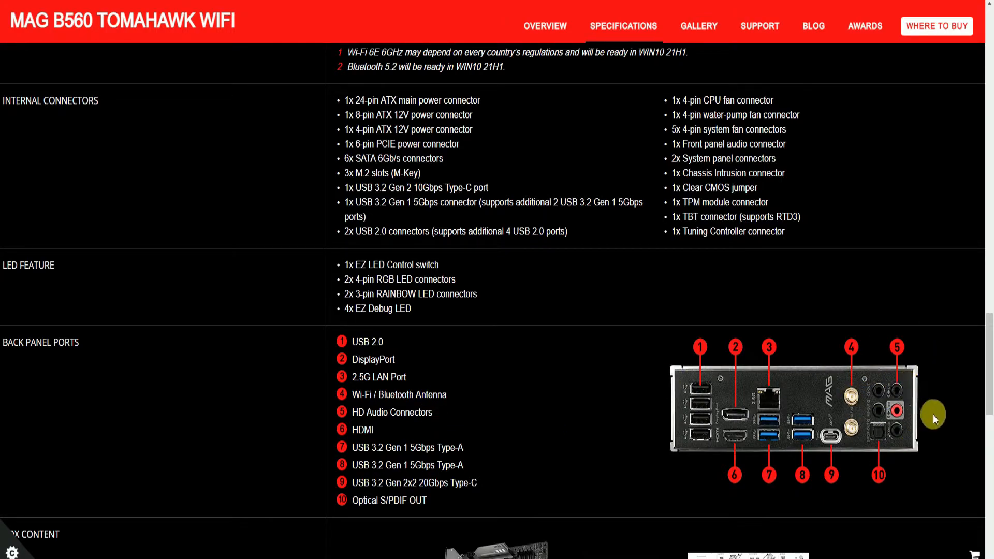
mouse_move(734, 474)
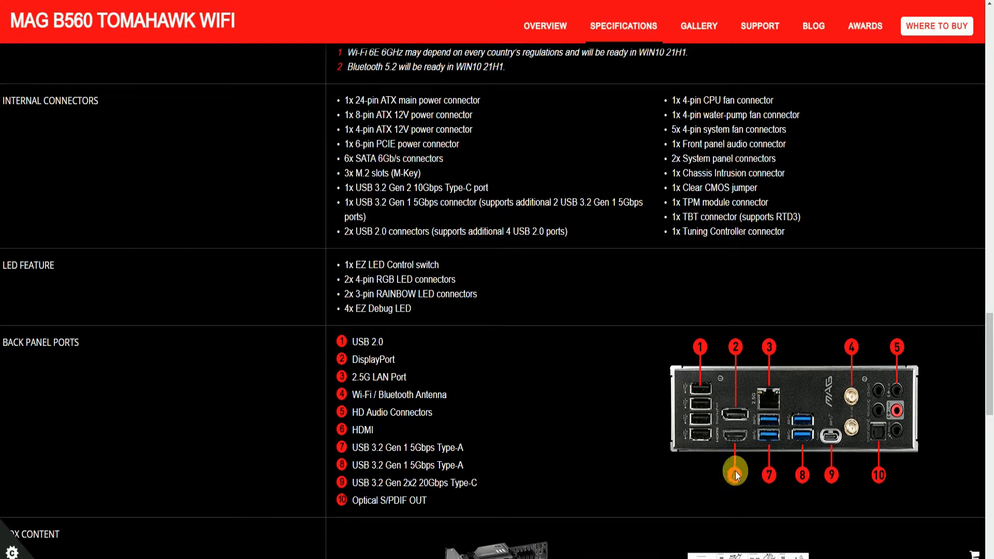
mouse_move(769, 490)
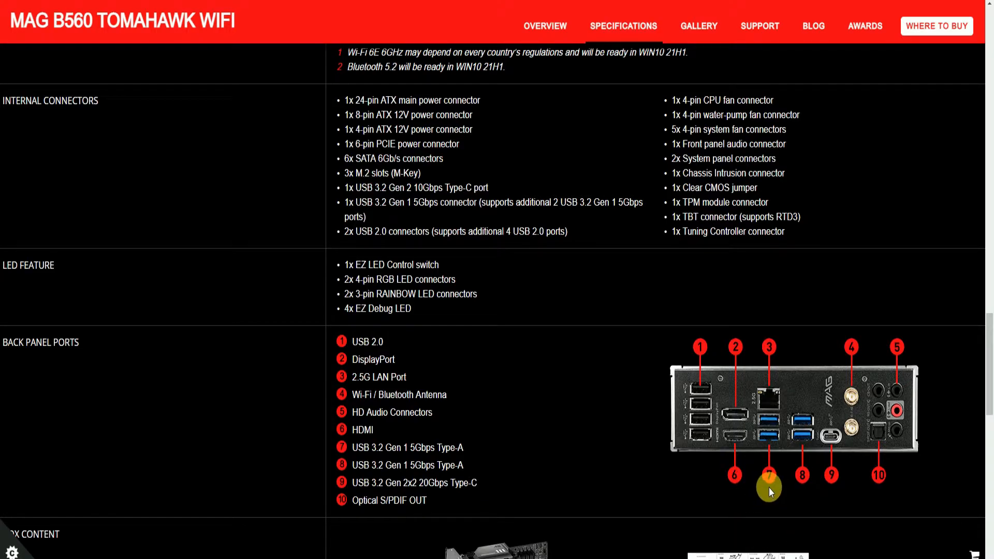
mouse_move(787, 484)
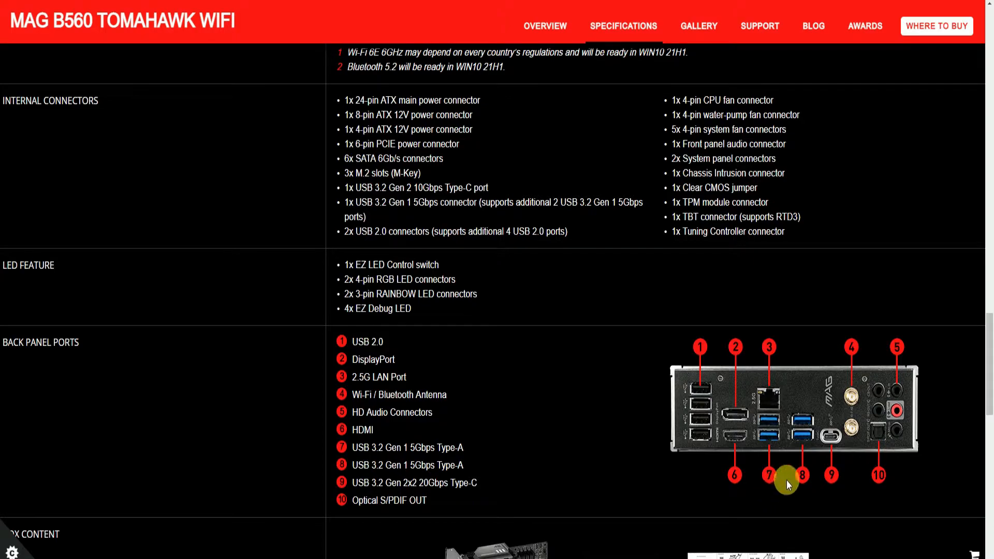
mouse_move(472, 502)
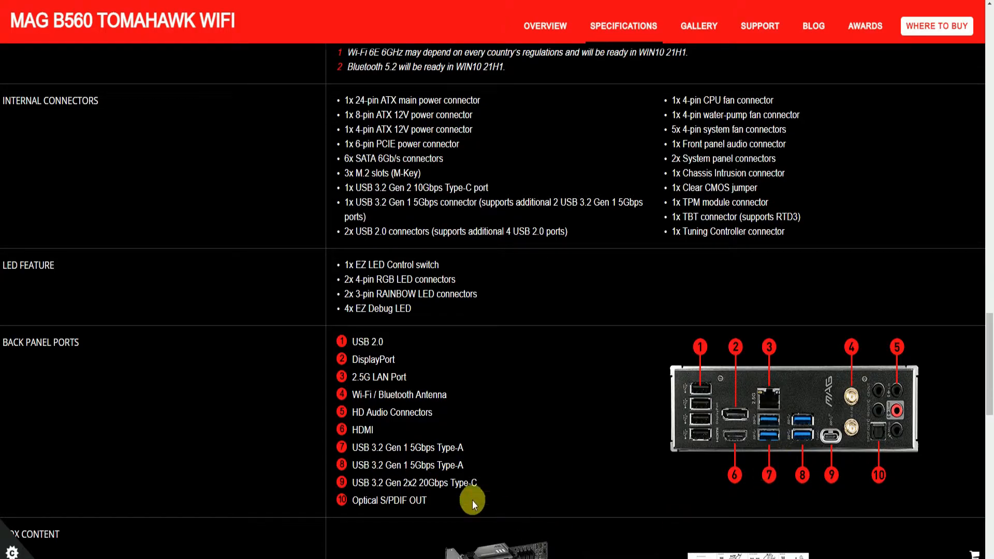
mouse_move(640, 515)
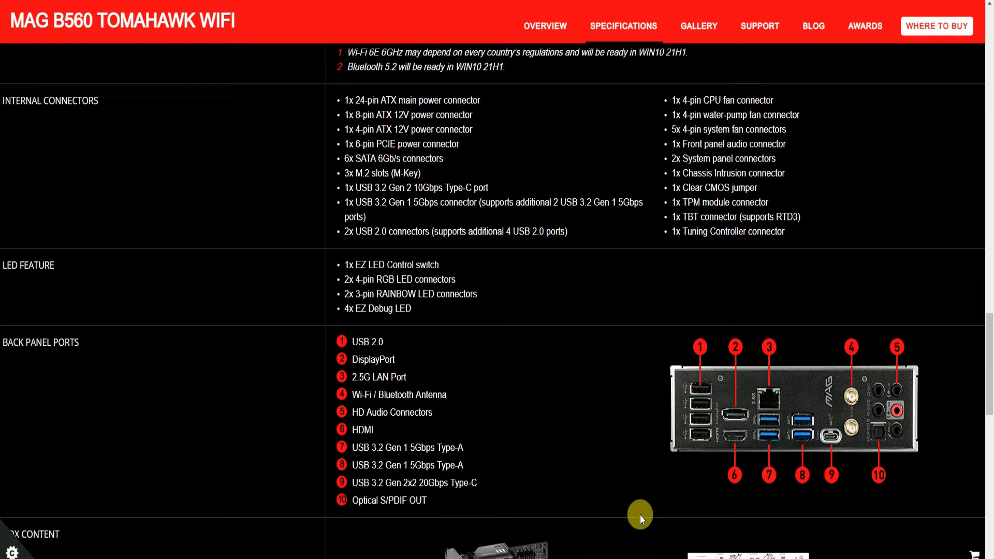
mouse_move(707, 496)
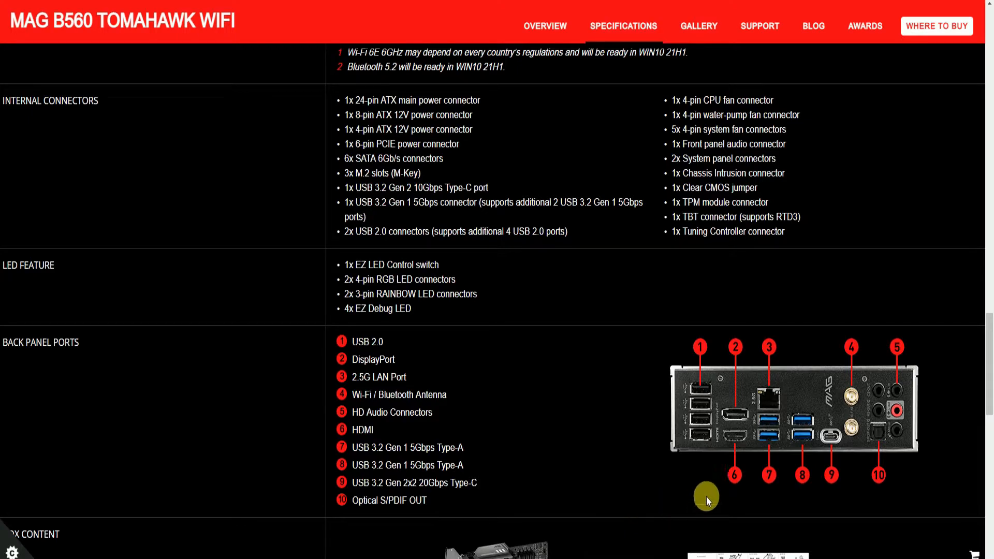
mouse_move(802, 485)
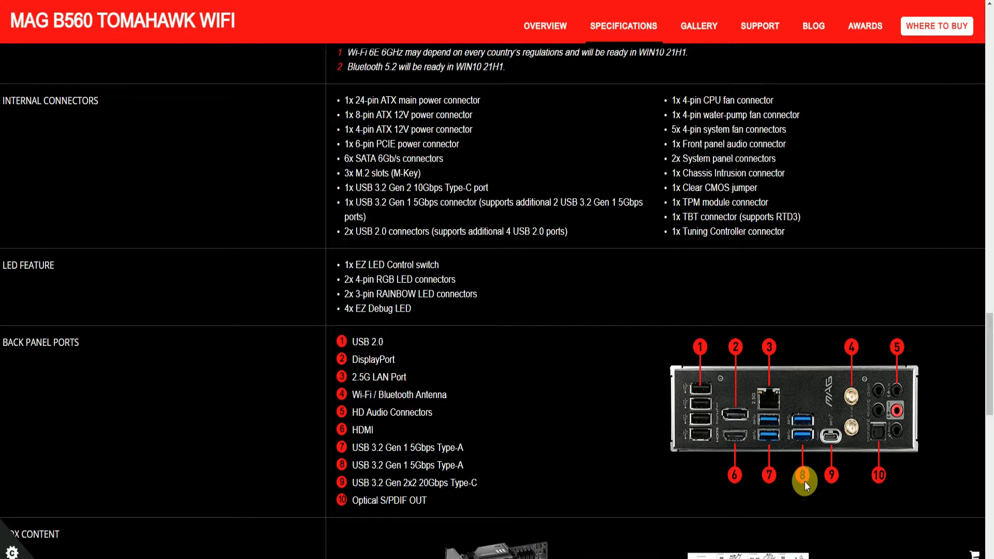
mouse_move(797, 494)
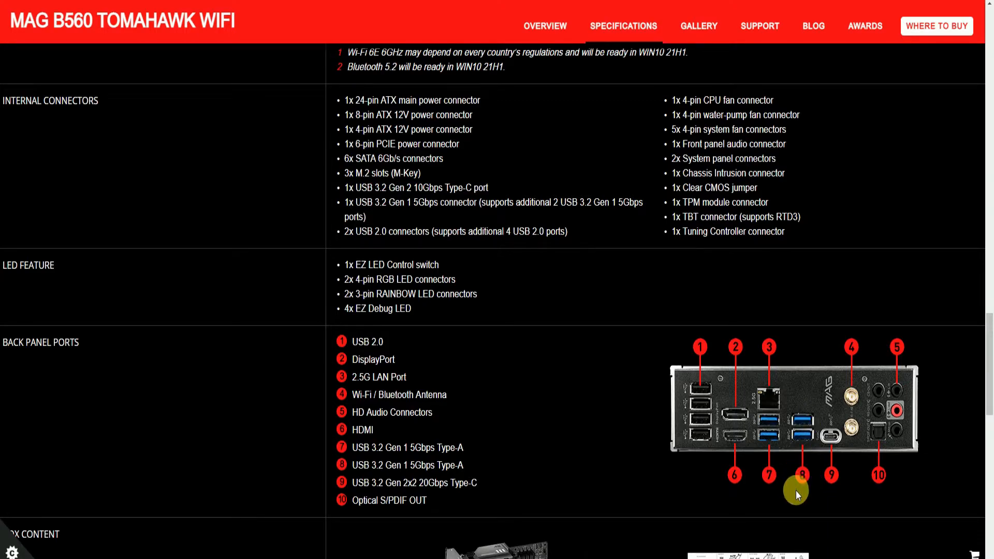
mouse_move(845, 495)
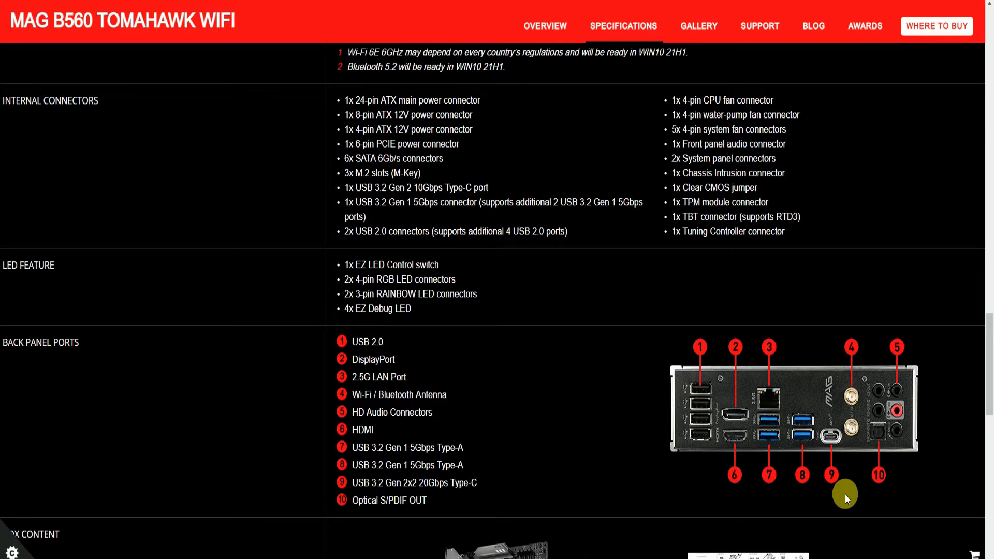
mouse_move(836, 485)
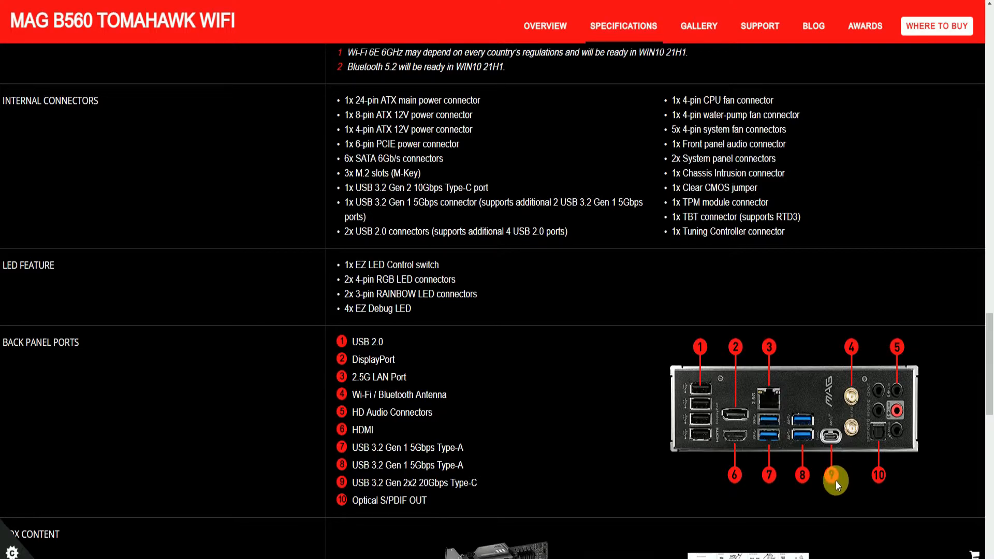
mouse_move(859, 488)
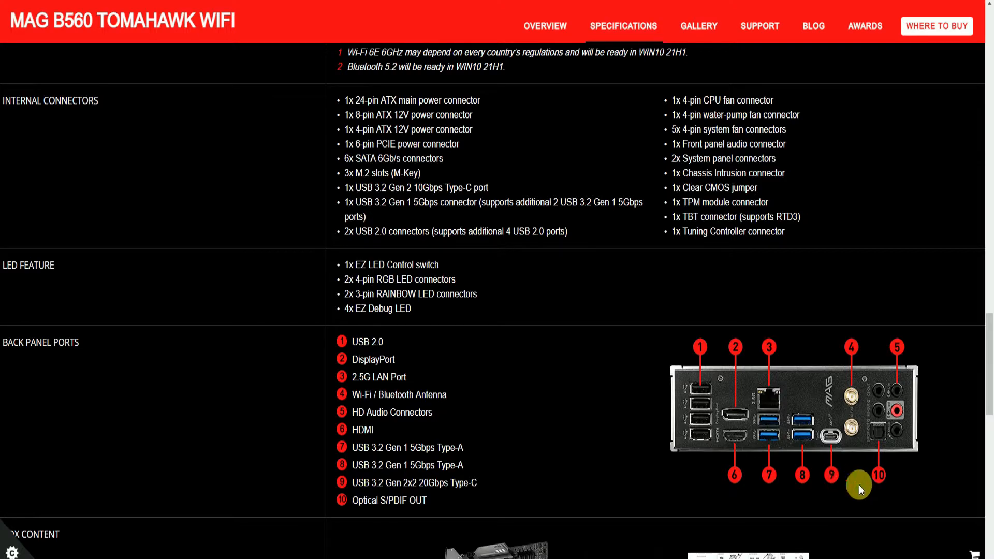
mouse_move(881, 481)
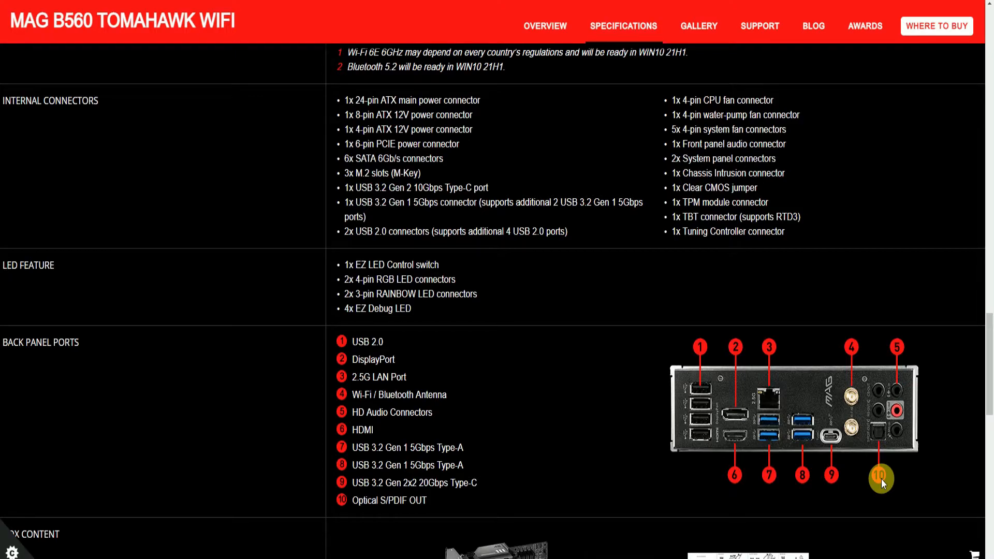
mouse_move(867, 471)
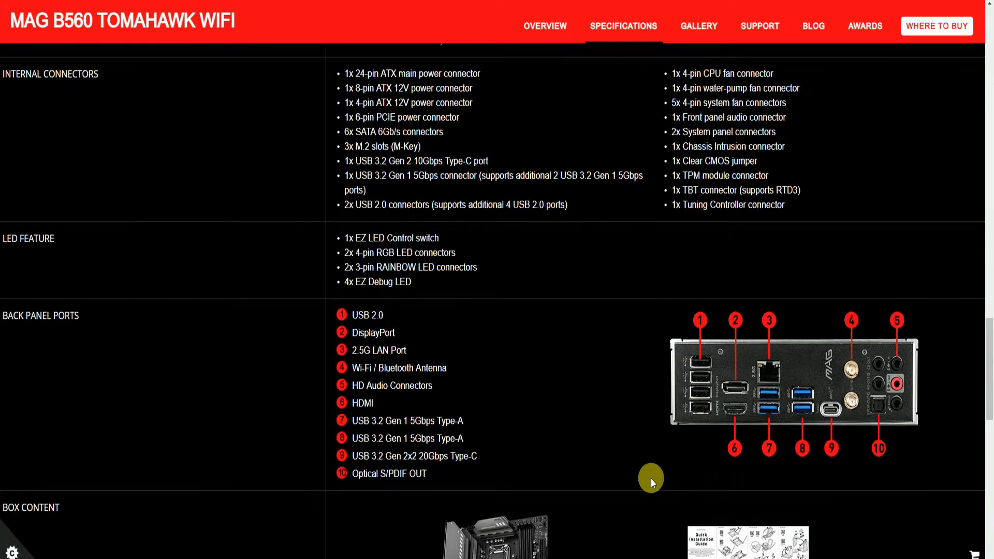
- Scroll through the Box Content list at the bottom of the Specifications page
scroll("down", 3)
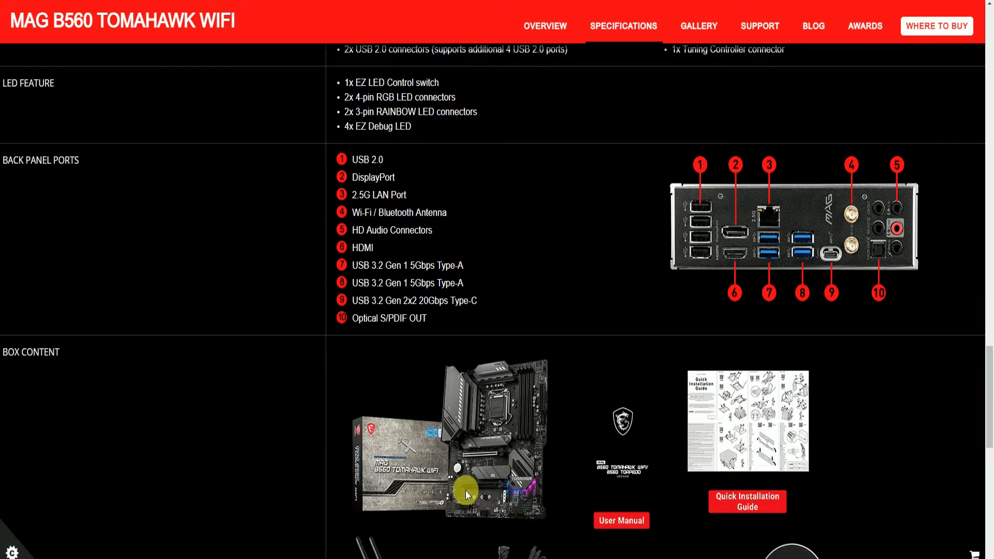
mouse_move(735, 535)
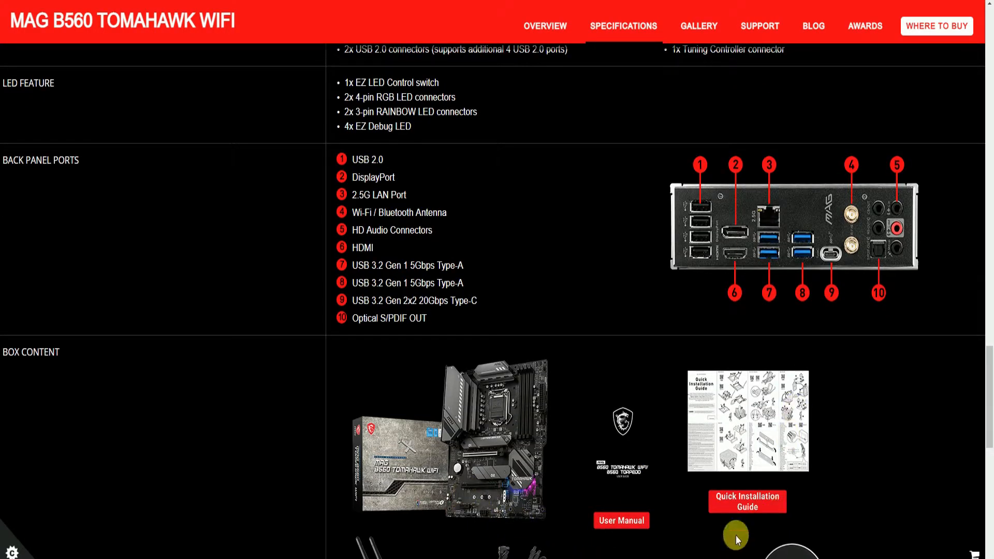
scroll("down", 3)
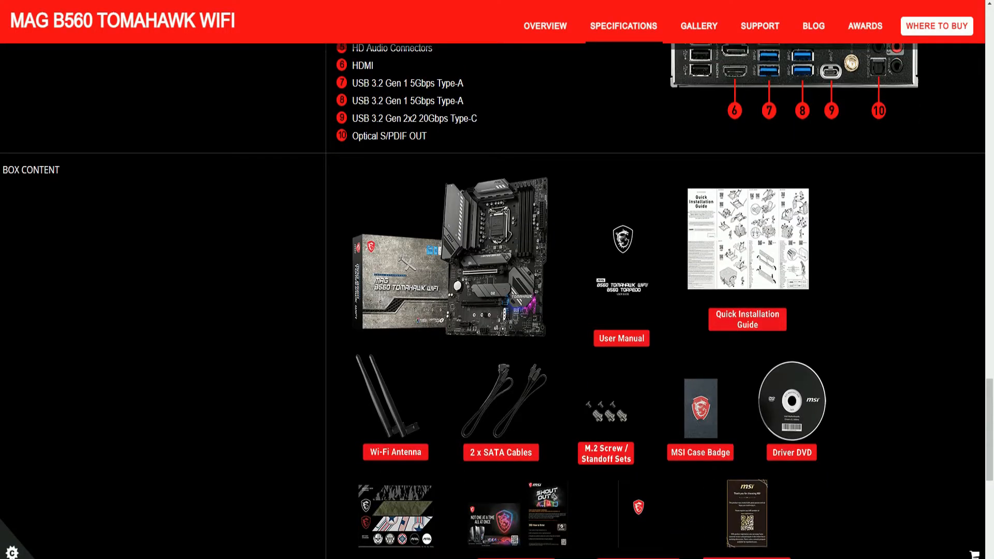
mouse_move(978, 480)
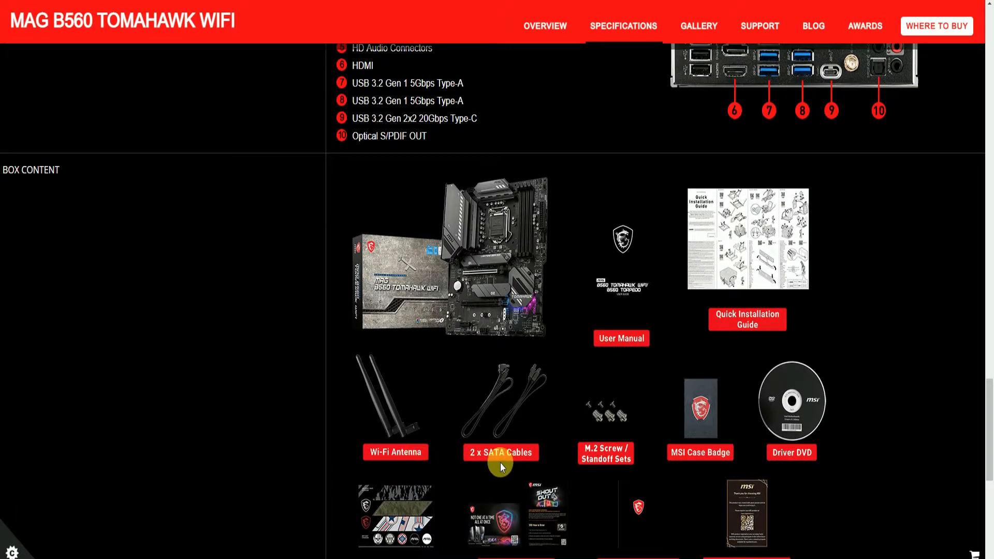
mouse_move(615, 486)
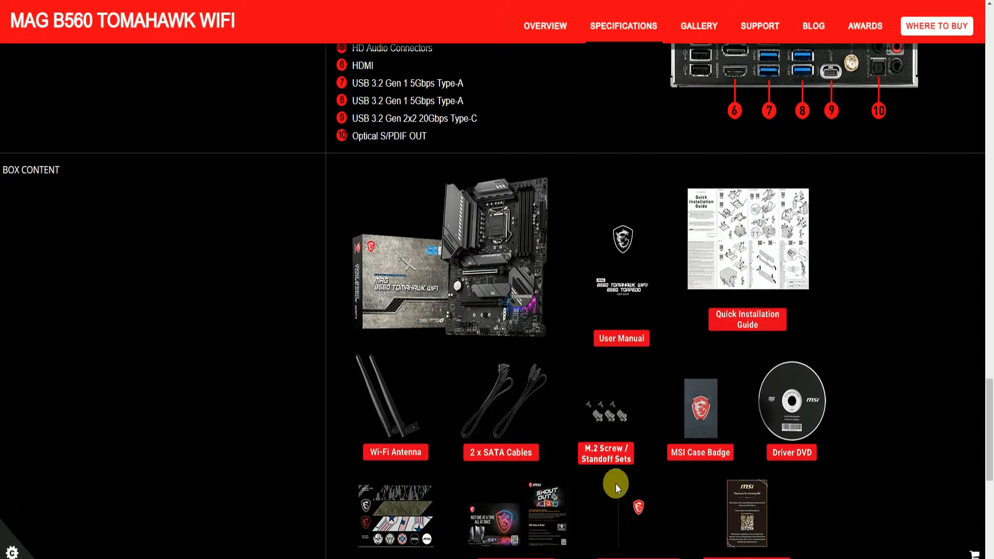
mouse_move(615, 471)
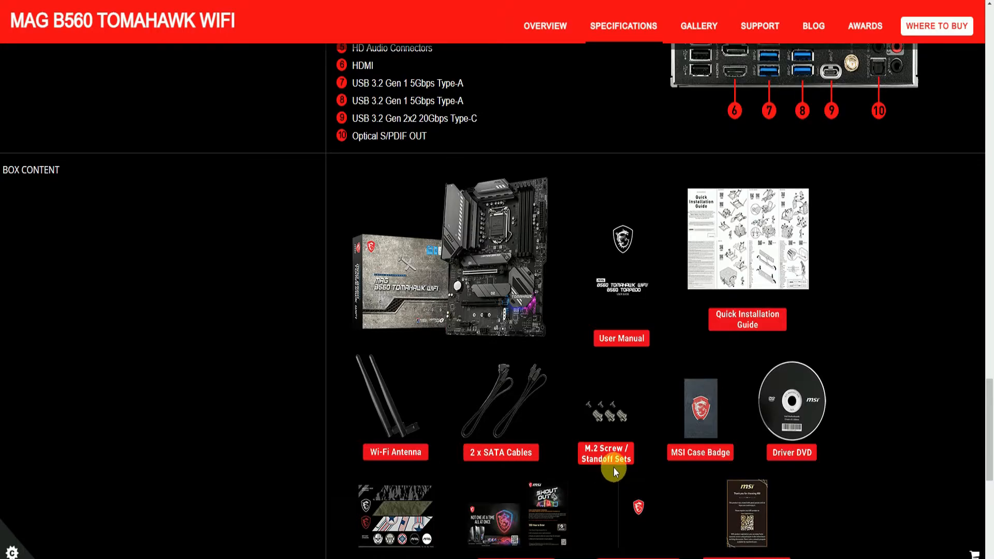
mouse_move(626, 467)
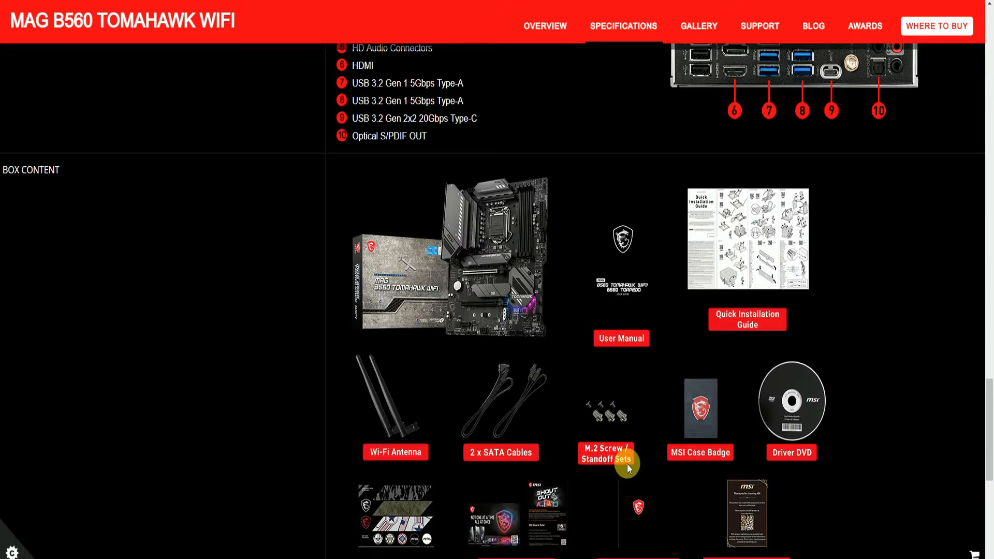
mouse_move(656, 493)
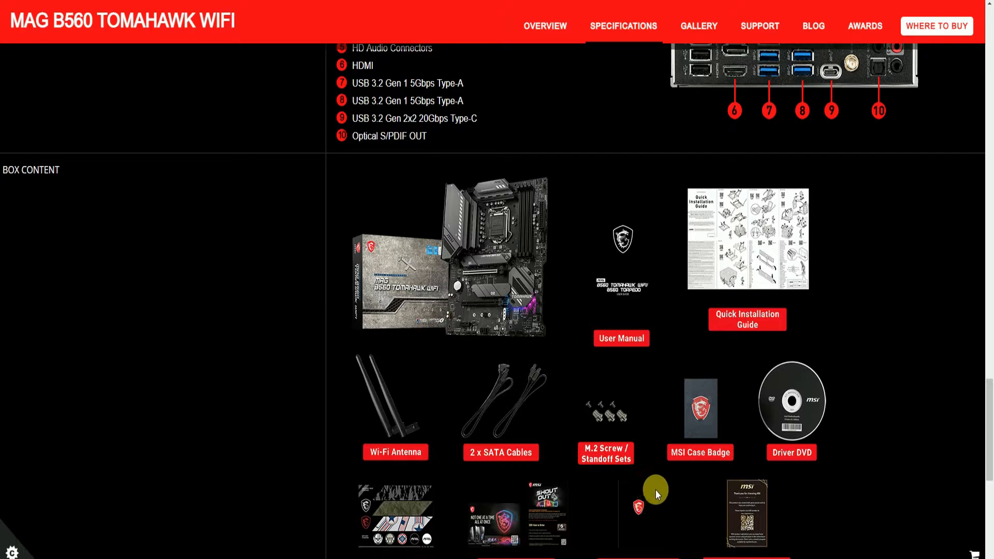
mouse_move(790, 452)
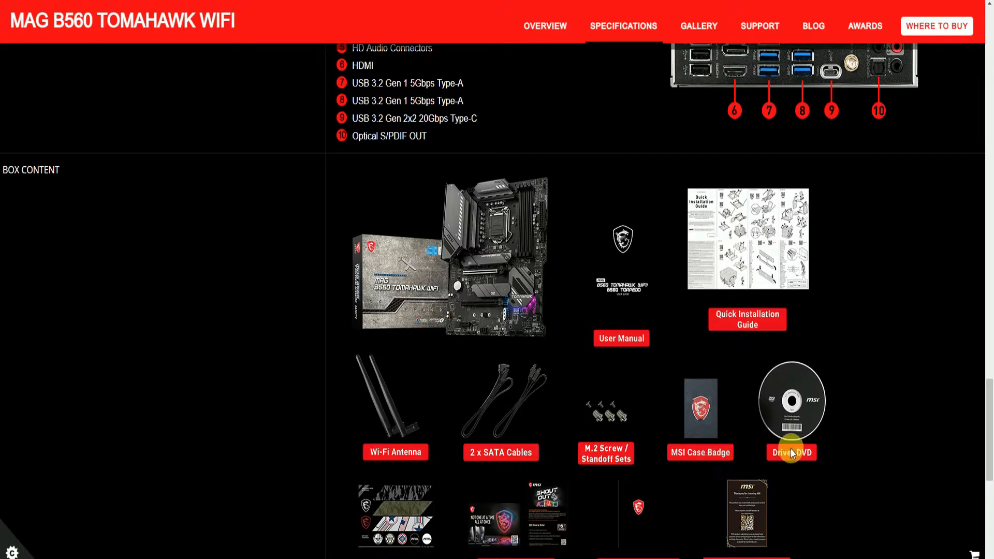
mouse_move(820, 464)
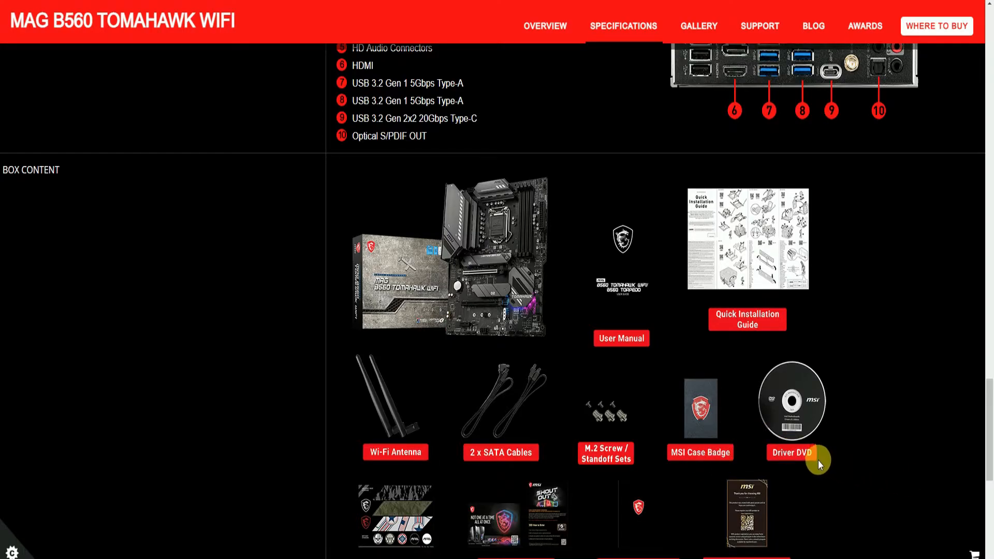
scroll("down", 3)
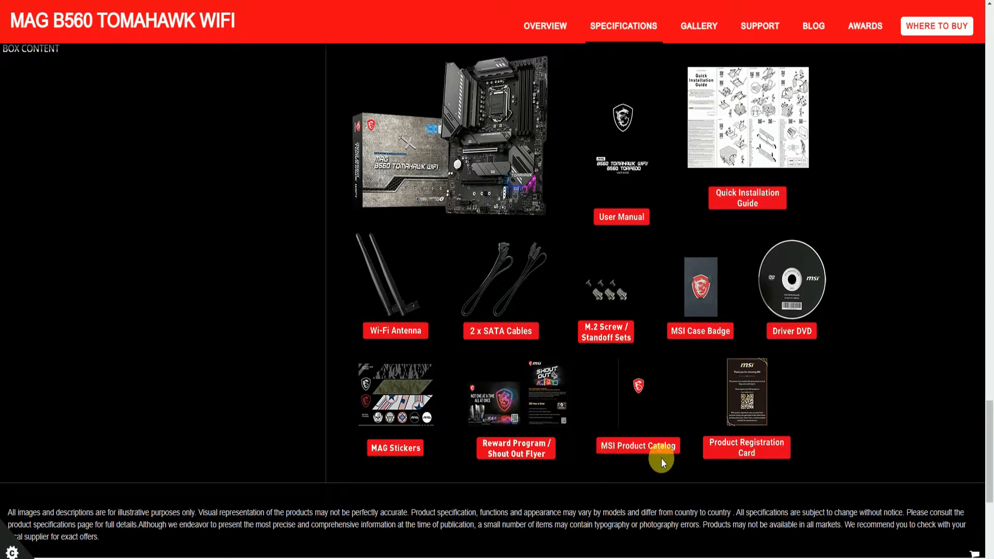
mouse_move(636, 493)
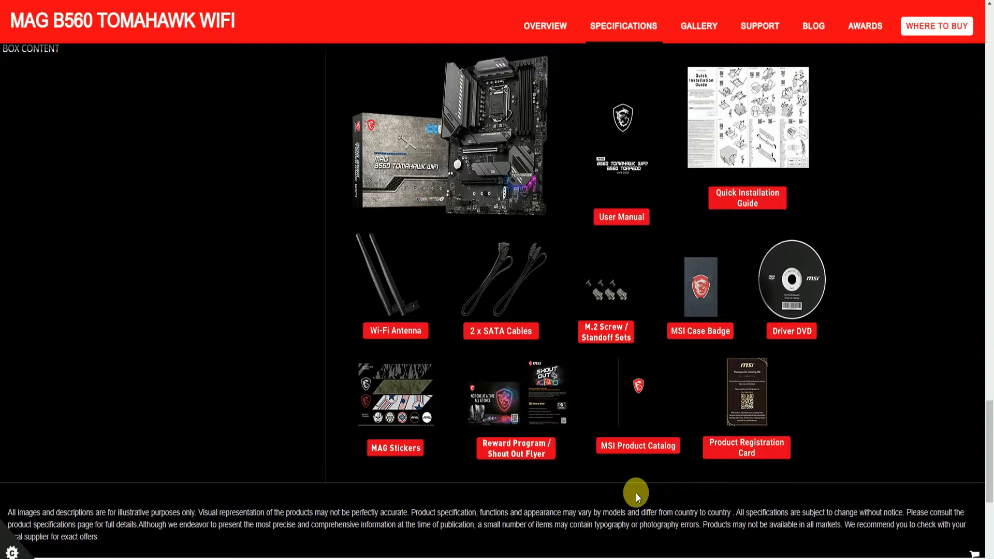
mouse_move(541, 467)
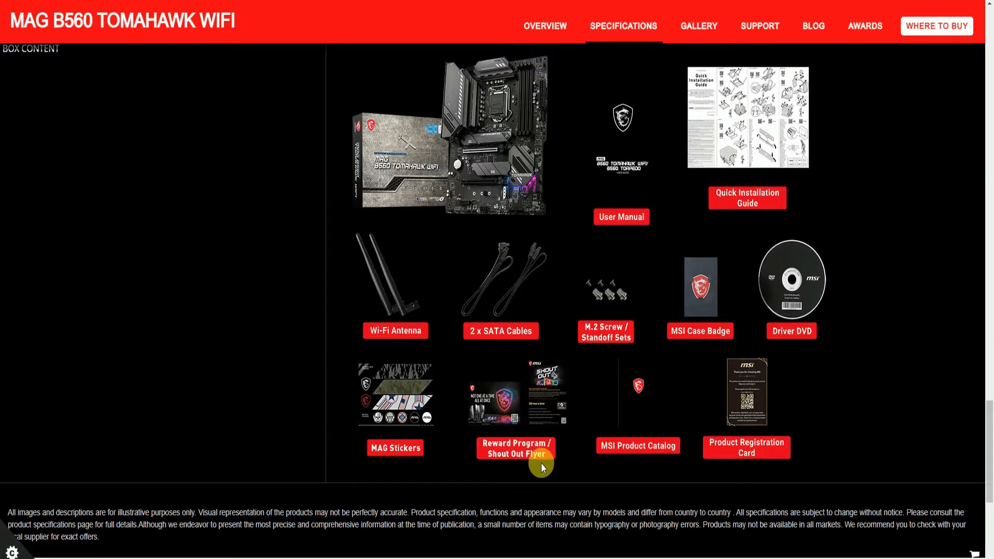
mouse_move(417, 465)
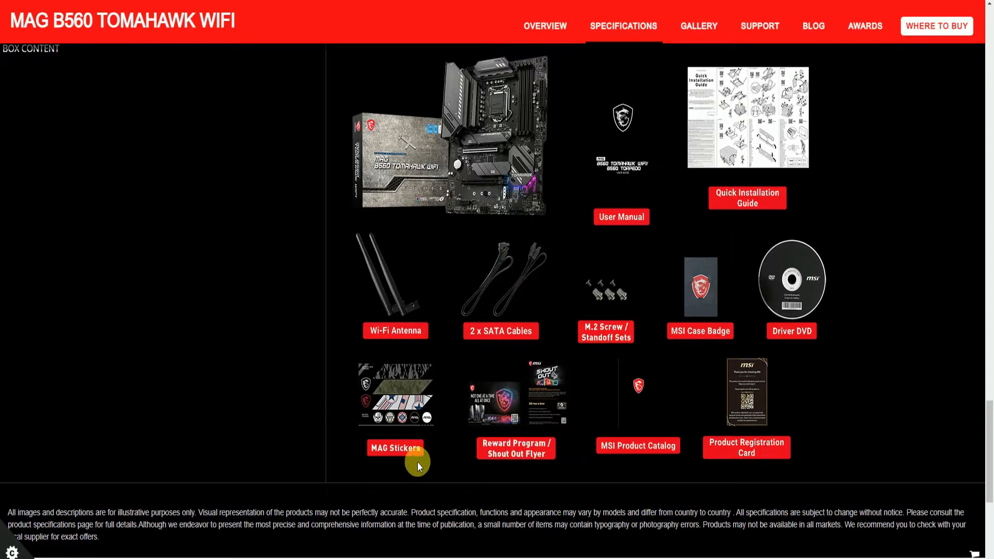
scroll("down", 3)
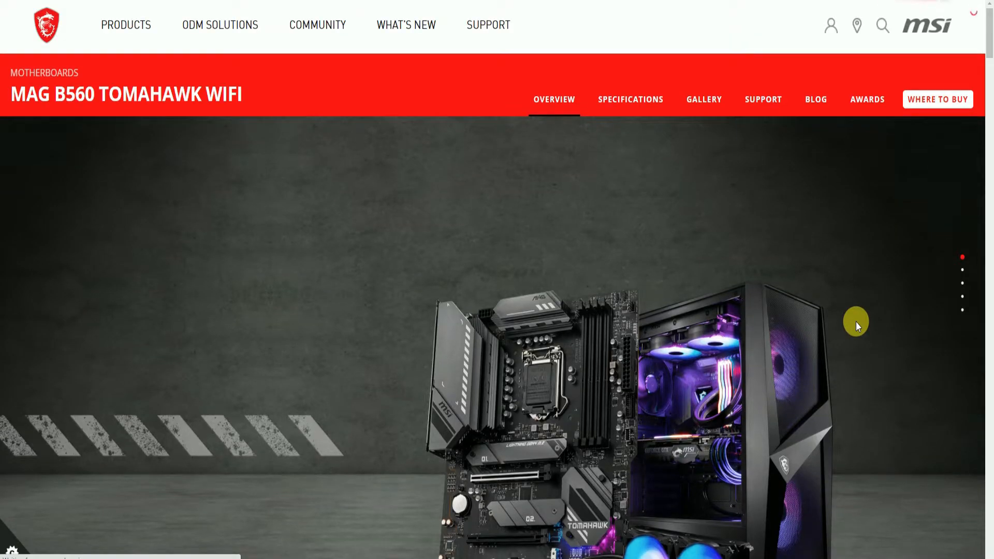
- Scroll past the hero image to High-Speed Transmission: 2.5G Network, DDR4 Boost, Wi-Fi 6E, Lightning Gen 4
scroll("down", 3)
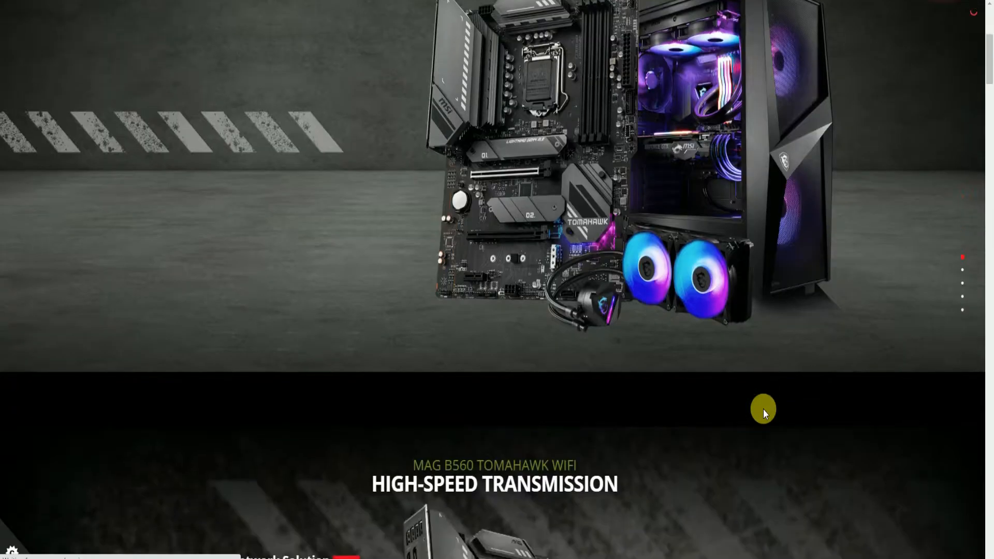
scroll("down", 3)
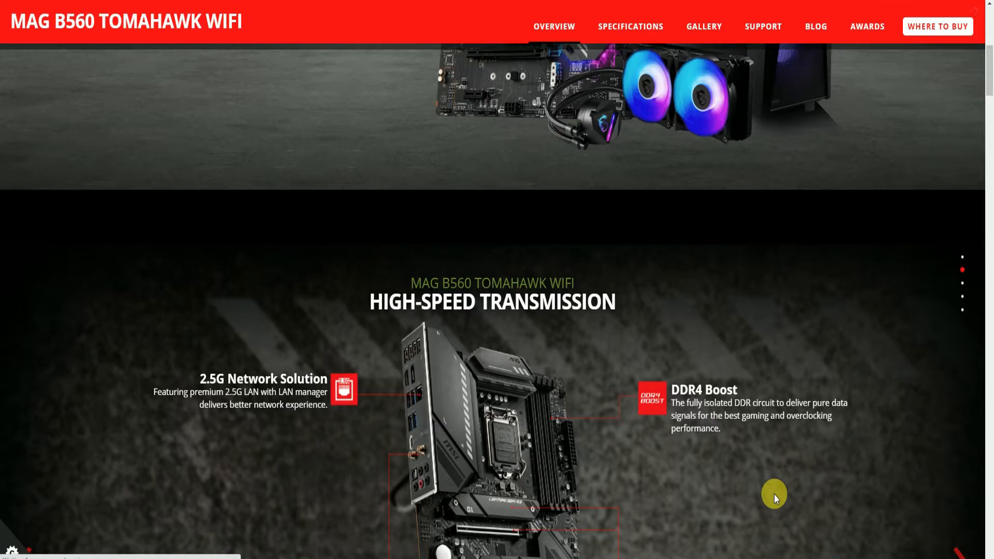
scroll("down", 3)
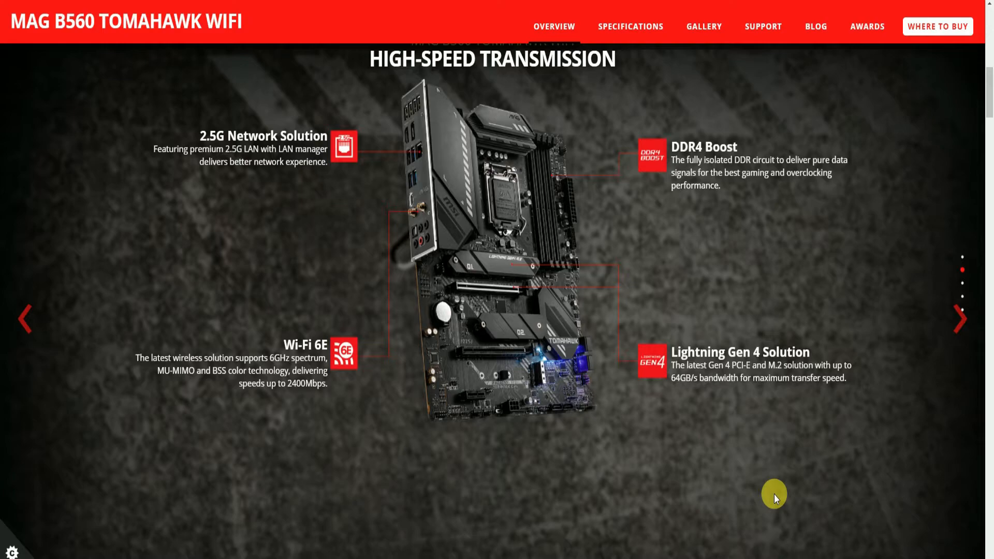
mouse_move(791, 477)
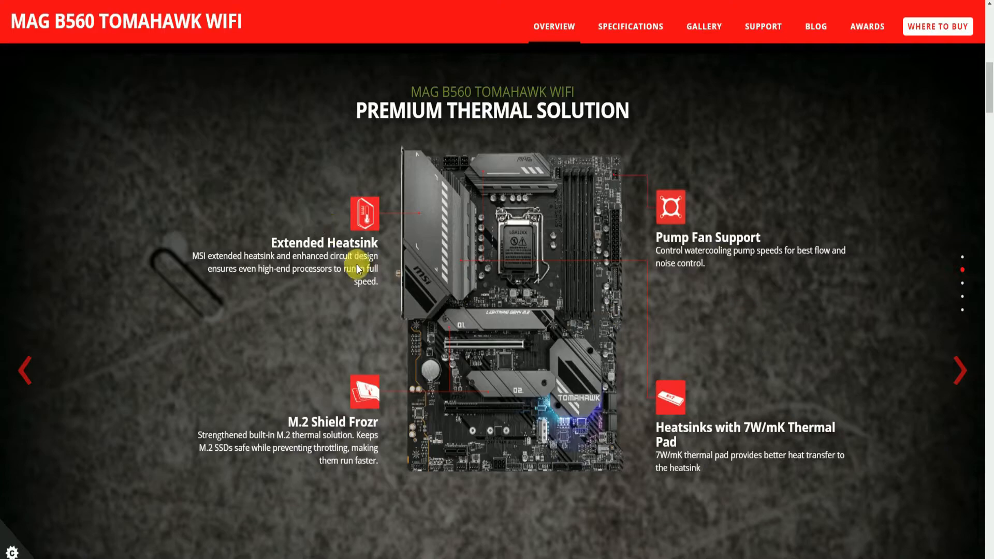
mouse_move(422, 528)
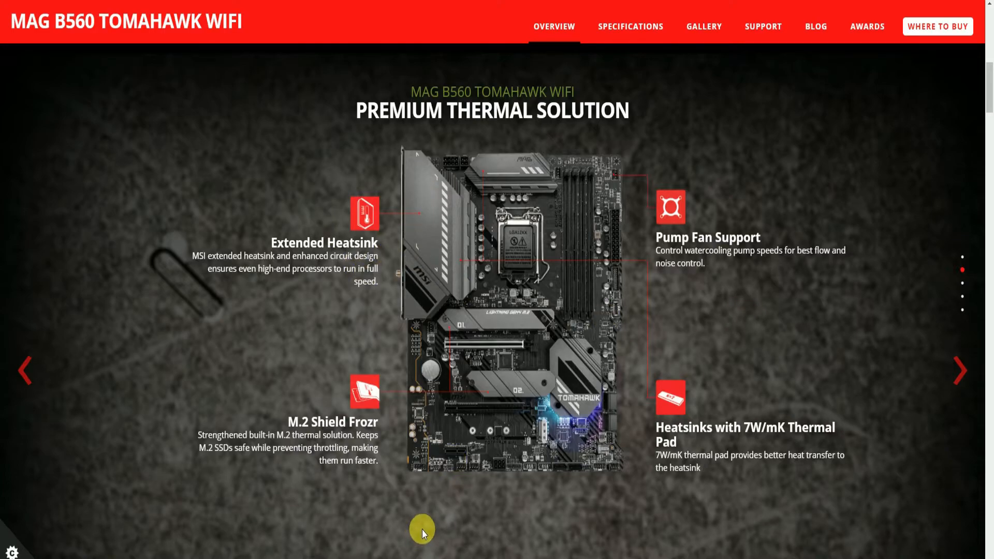
mouse_move(372, 529)
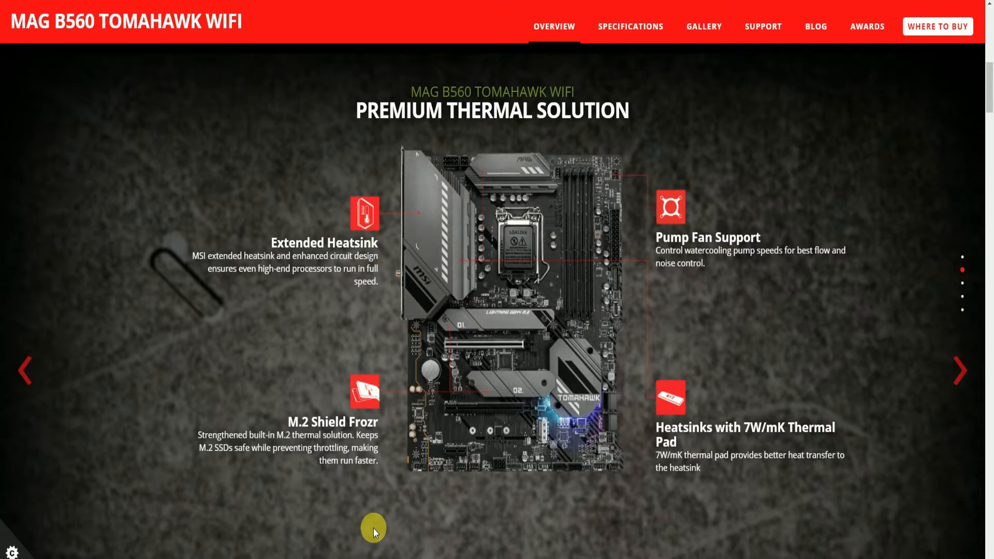
mouse_move(442, 557)
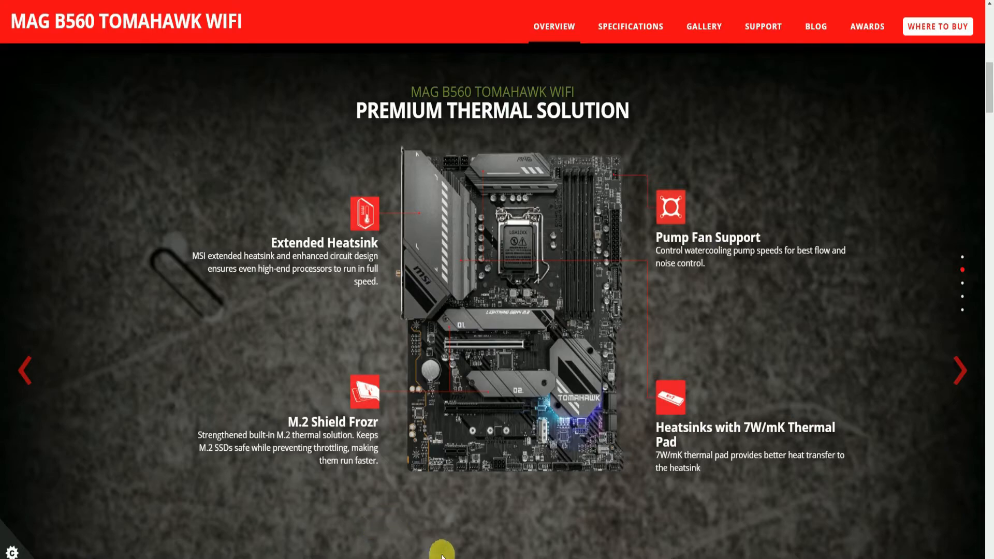
mouse_move(361, 476)
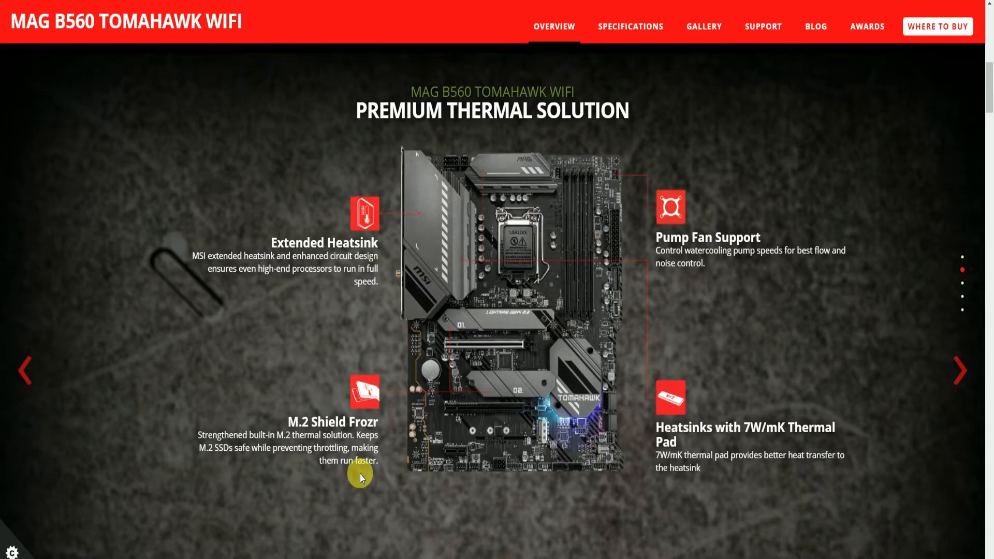
mouse_move(752, 469)
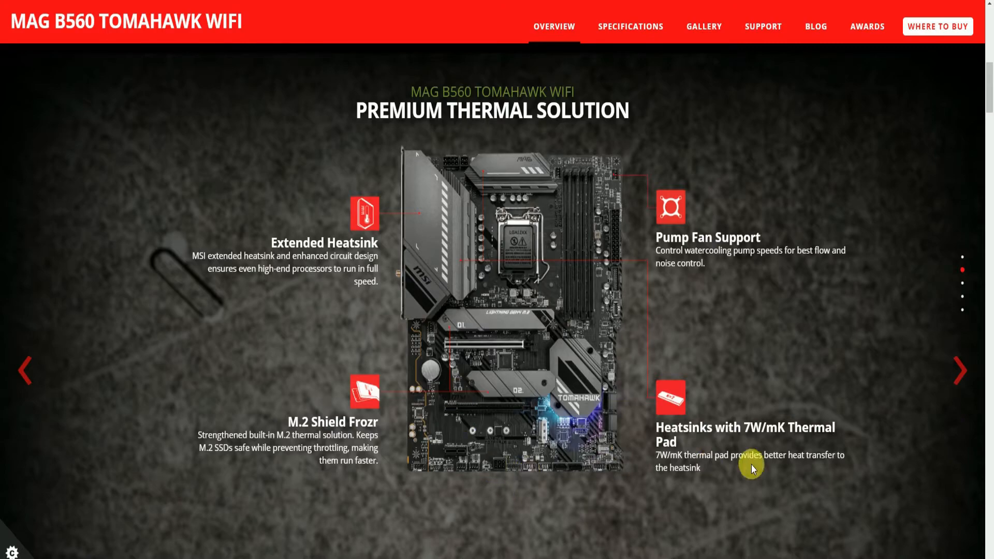
mouse_move(883, 492)
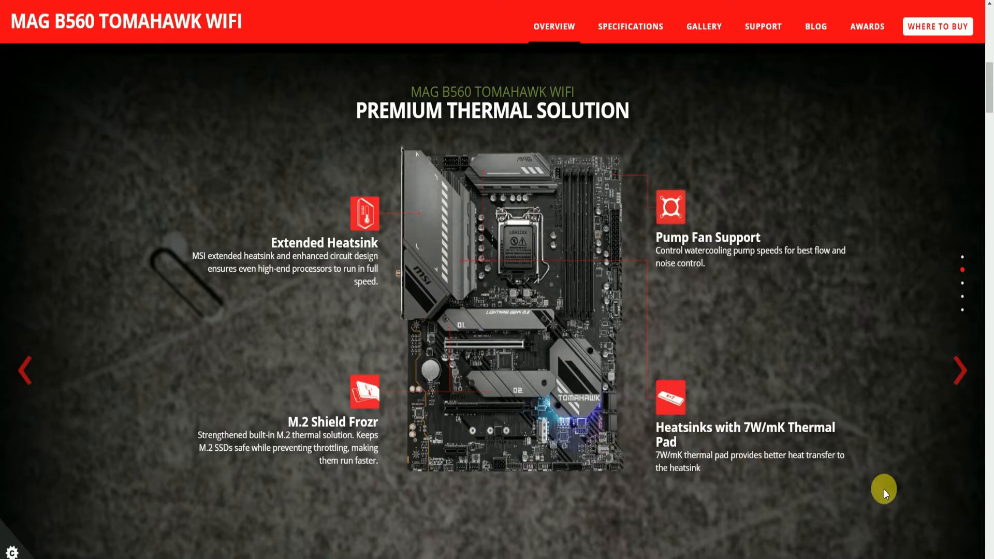
mouse_move(573, 448)
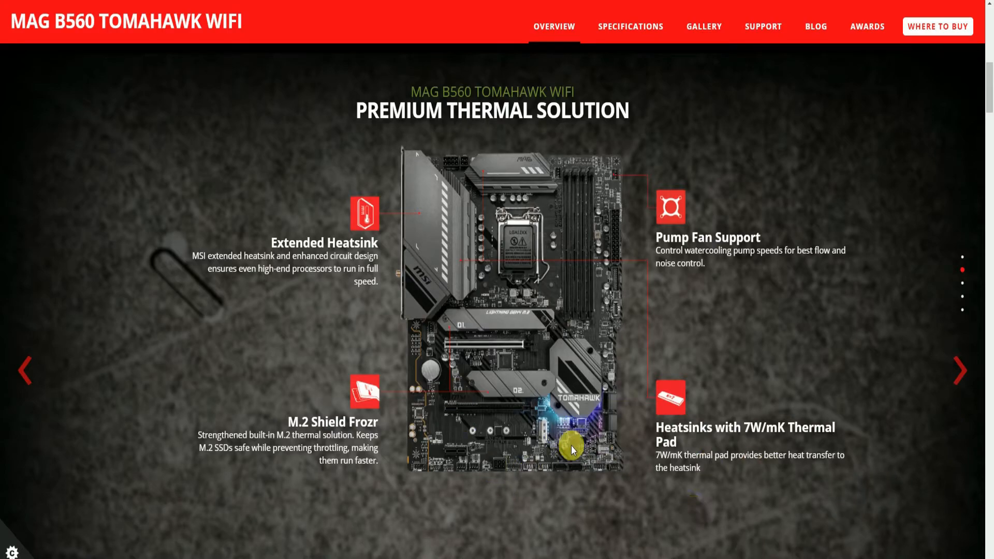
mouse_move(653, 447)
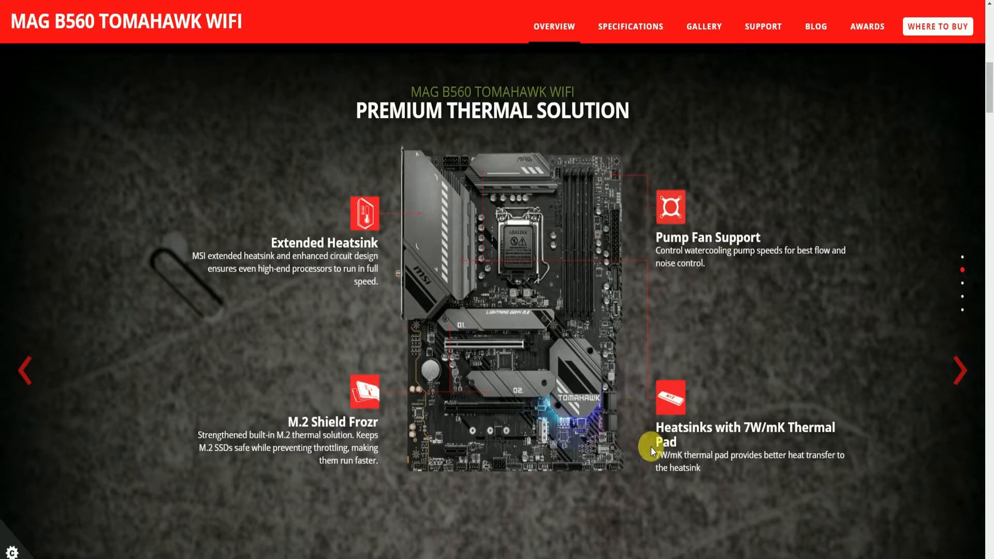
mouse_move(480, 251)
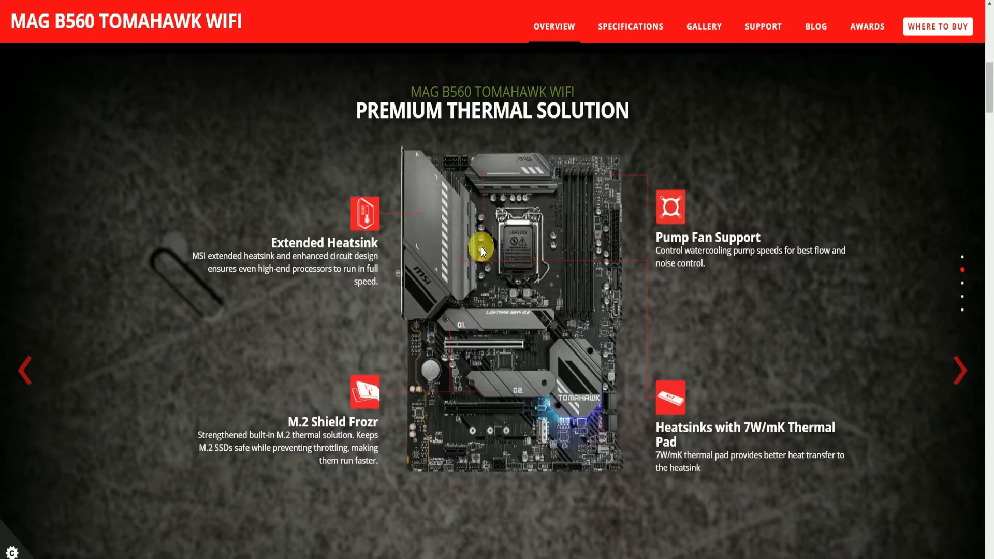
mouse_move(790, 301)
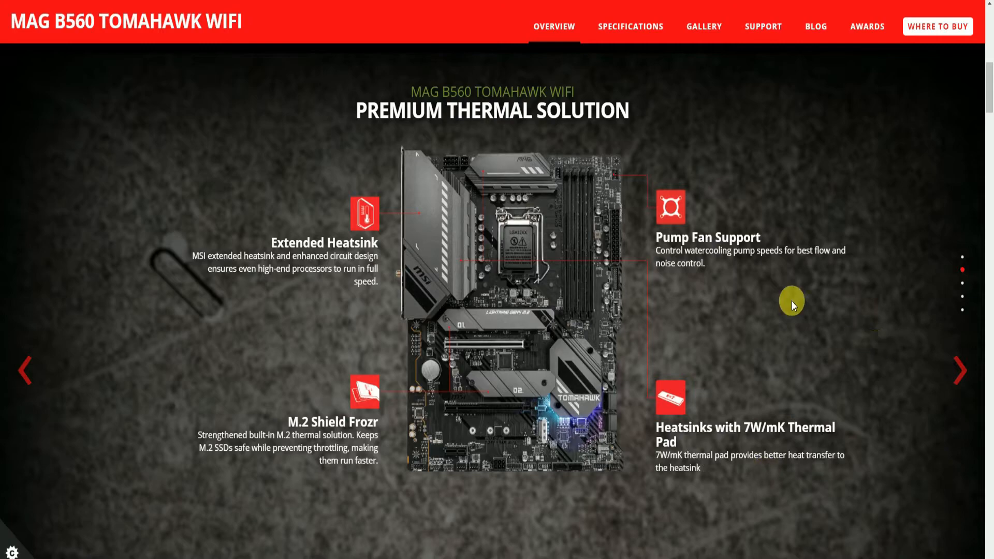
mouse_move(785, 268)
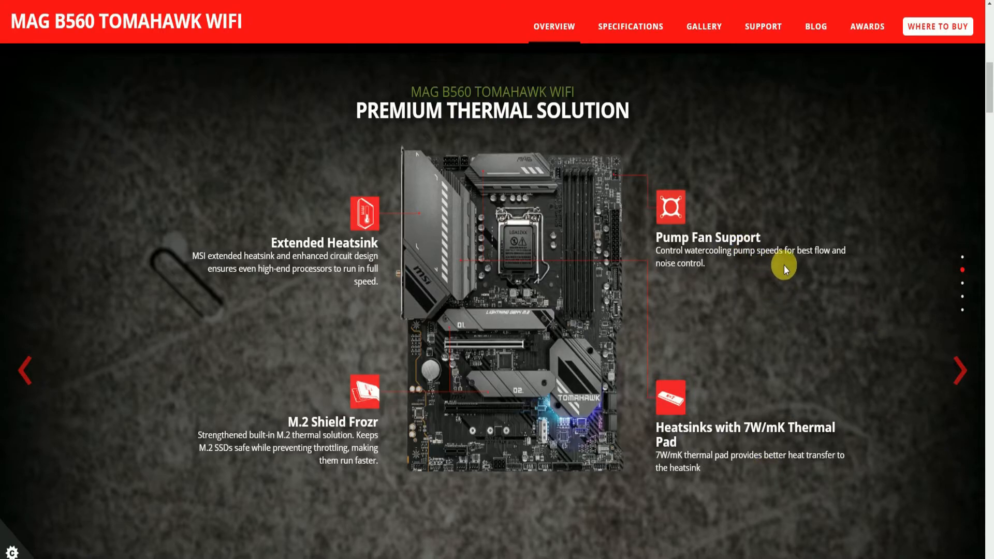
mouse_move(817, 265)
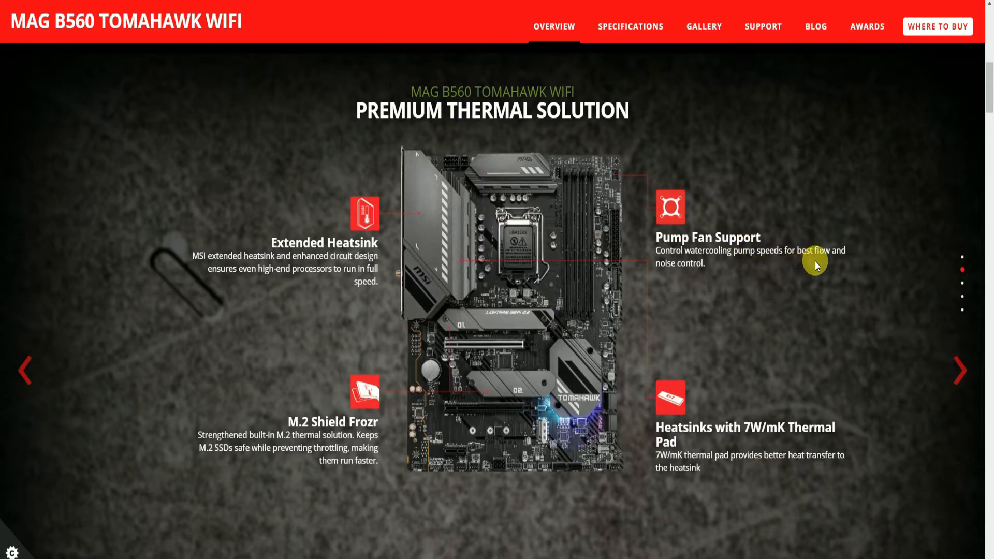
mouse_move(442, 281)
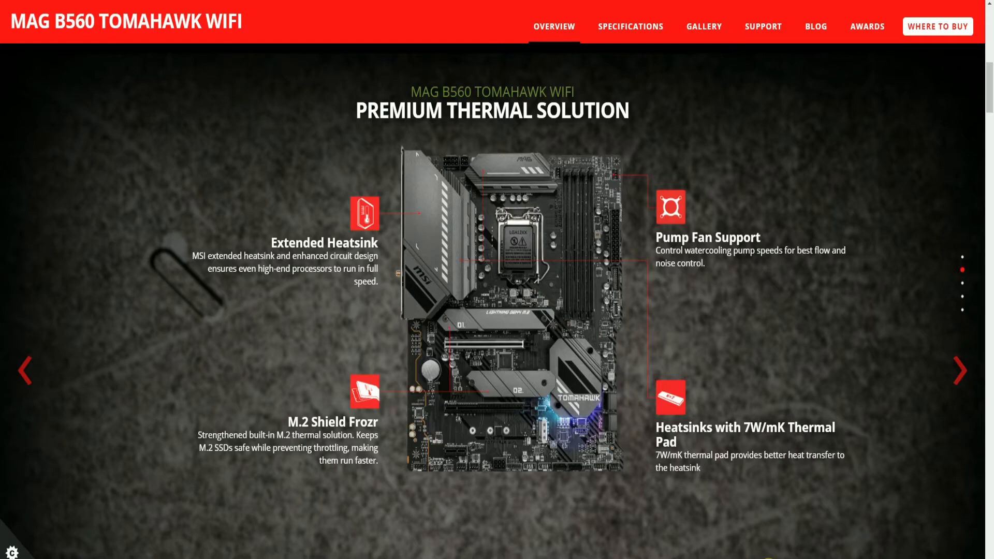
- Flip between the Premium Thermal Solution and Exclusive Feature slides, ending on Exclusive Feature
left_click(961, 371)
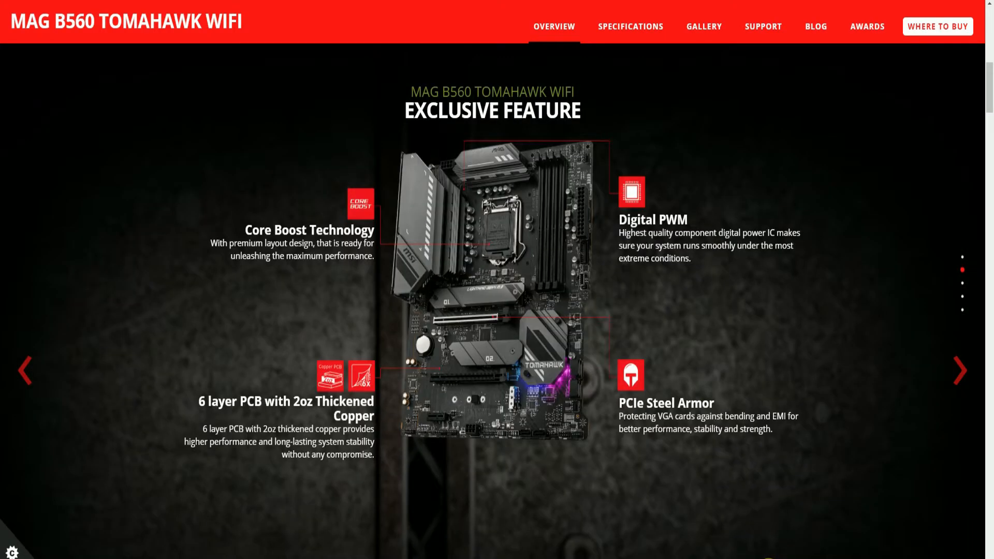
left_click(958, 371)
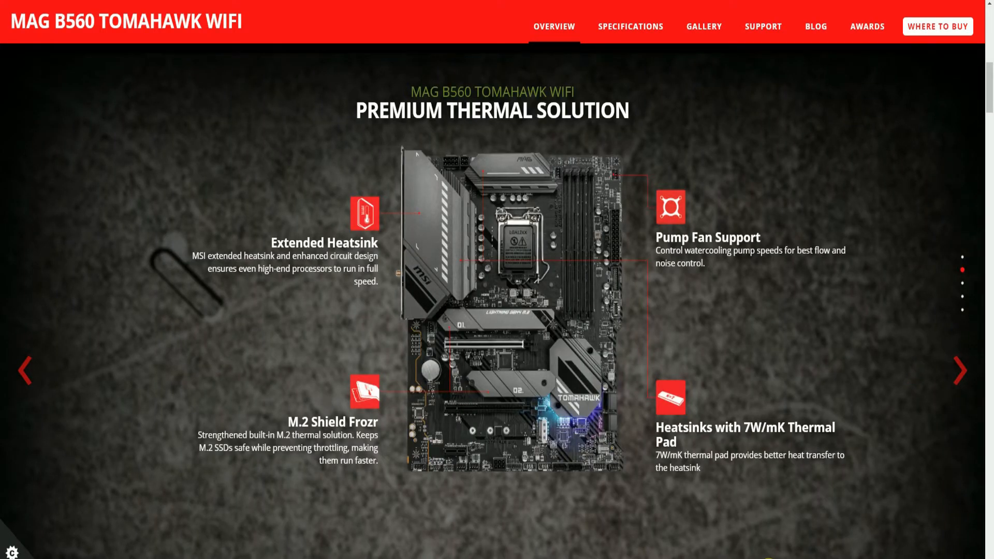
left_click(960, 372)
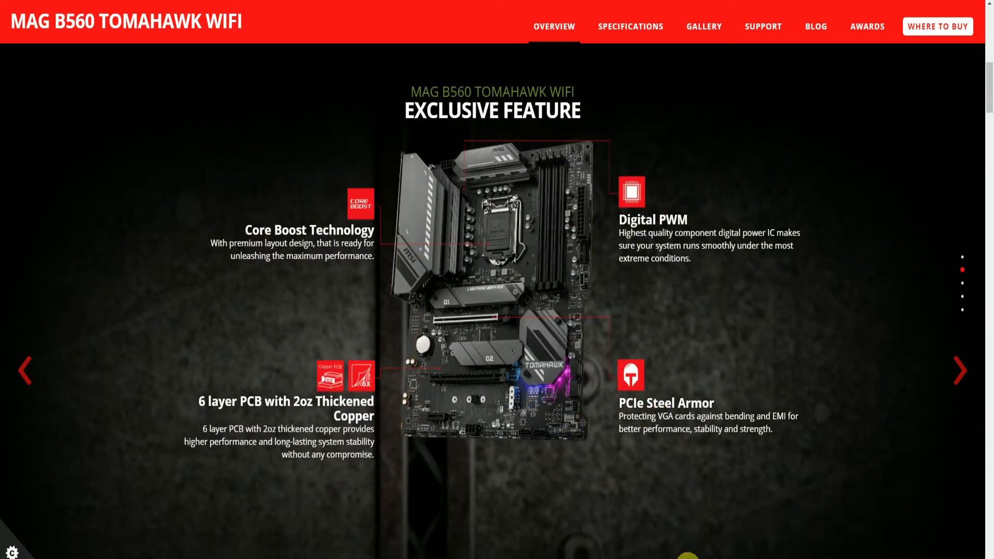
mouse_move(684, 542)
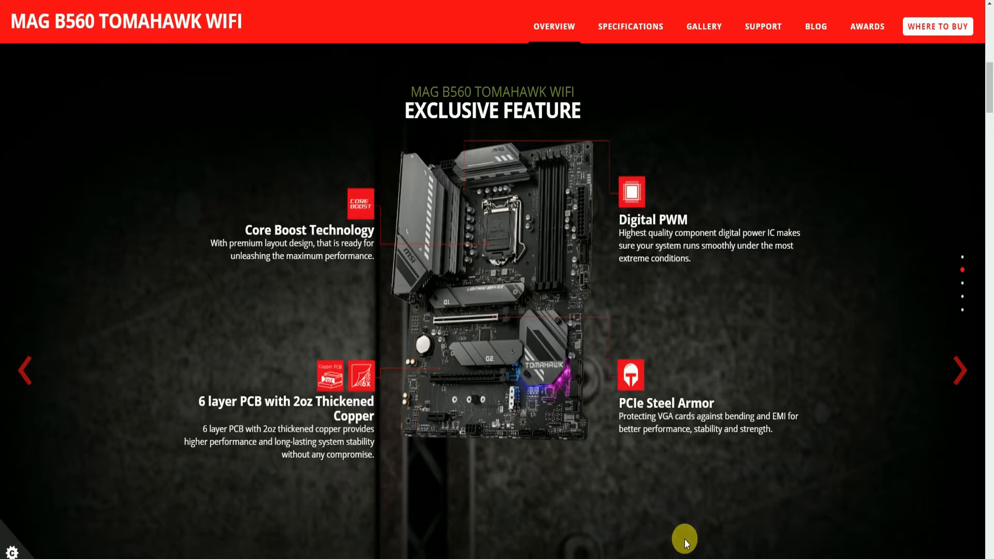
mouse_move(689, 535)
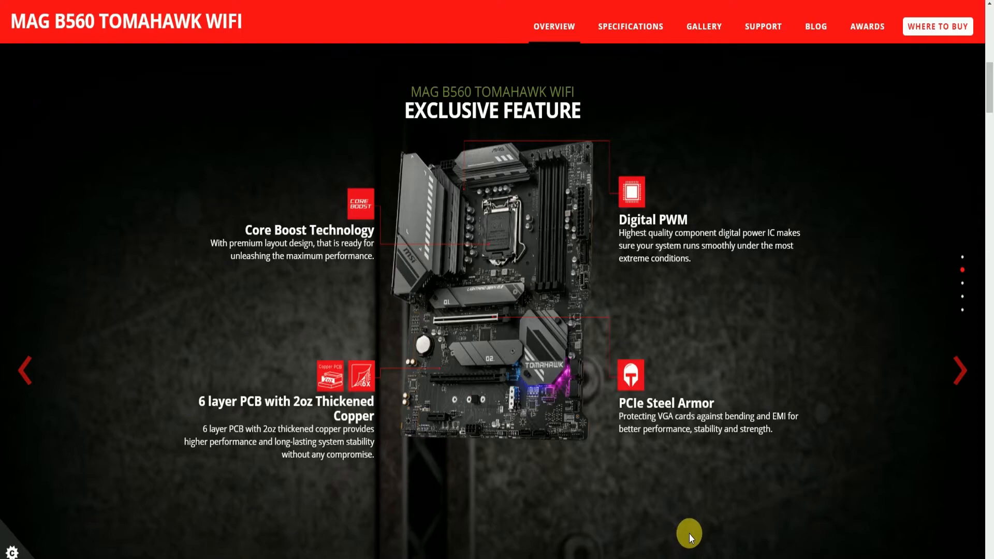
mouse_move(814, 319)
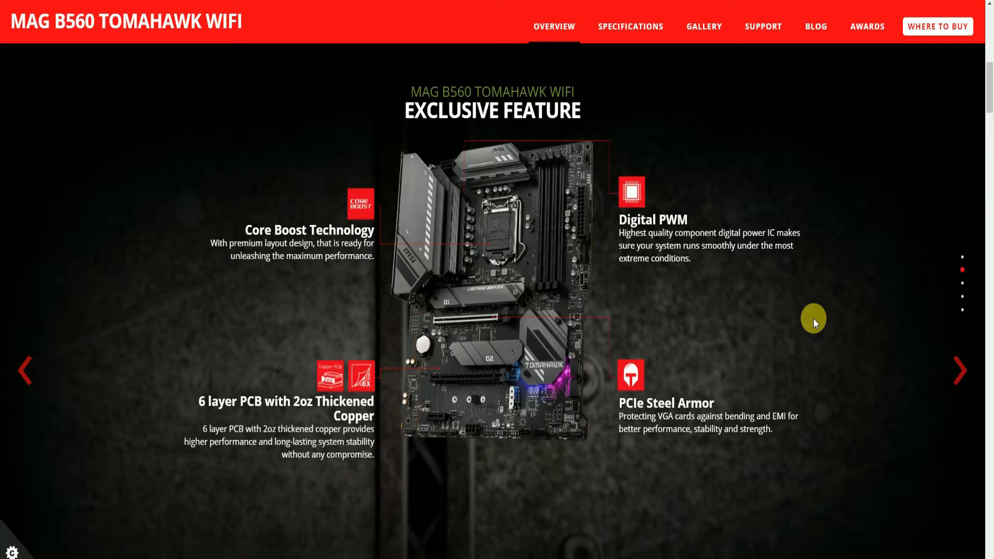
mouse_move(837, 500)
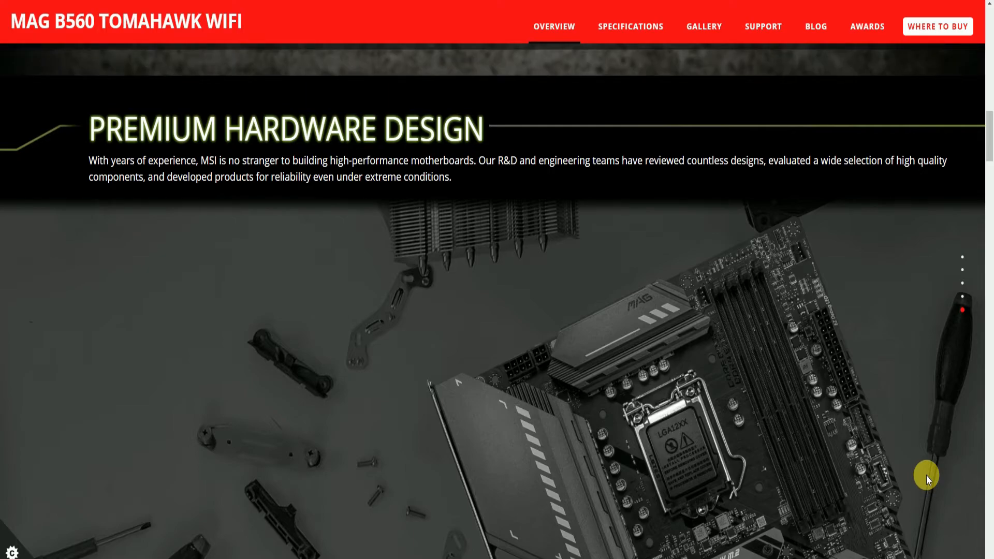
- Show the M.2 Shield Frozr cooling details and scroll its SSD throttling charts to Enhanced Performance
scroll("down", 3)
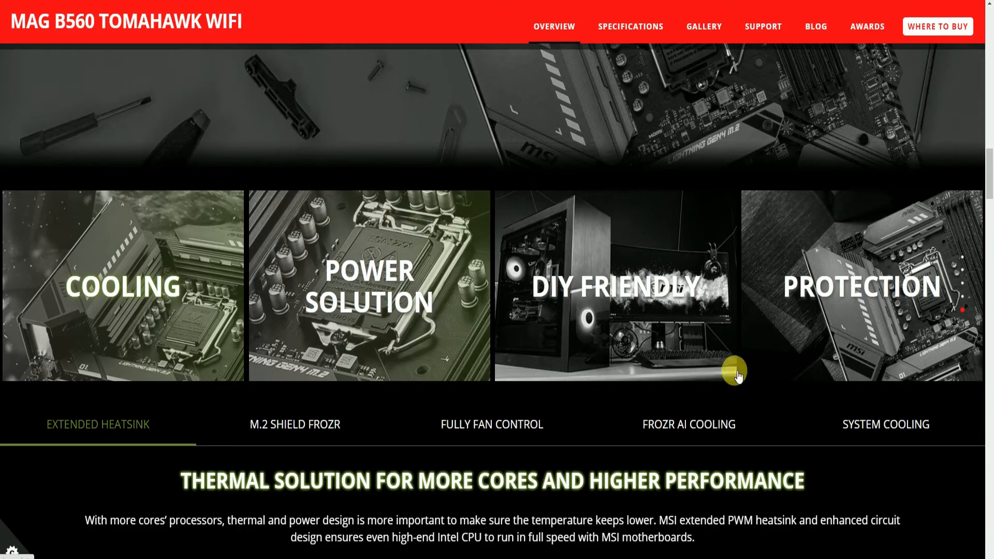
mouse_move(911, 510)
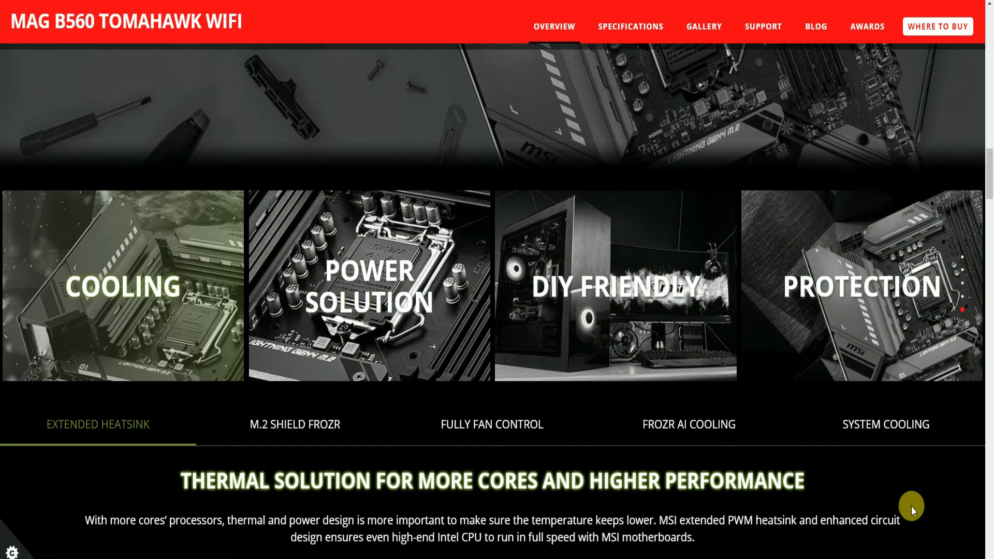
left_click(294, 424)
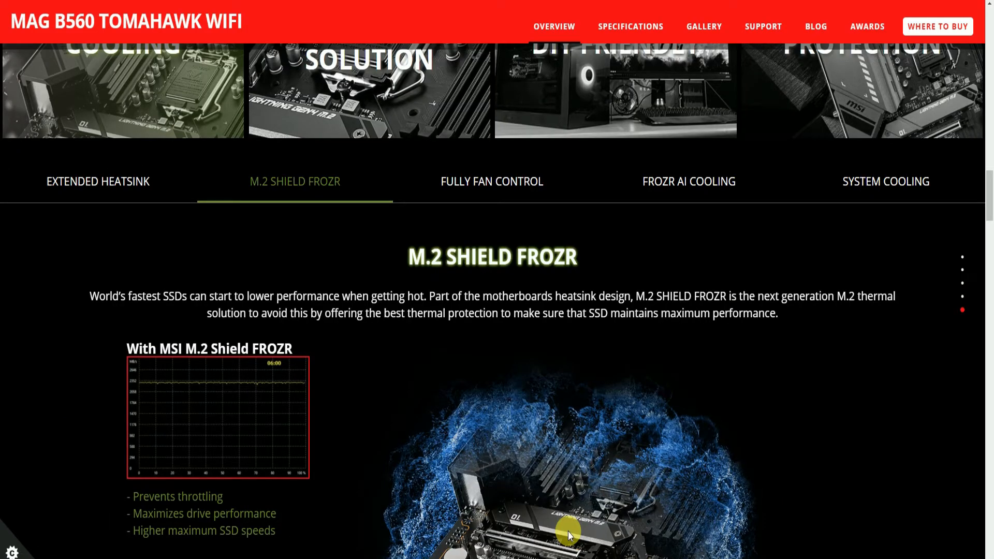
scroll("down", 3)
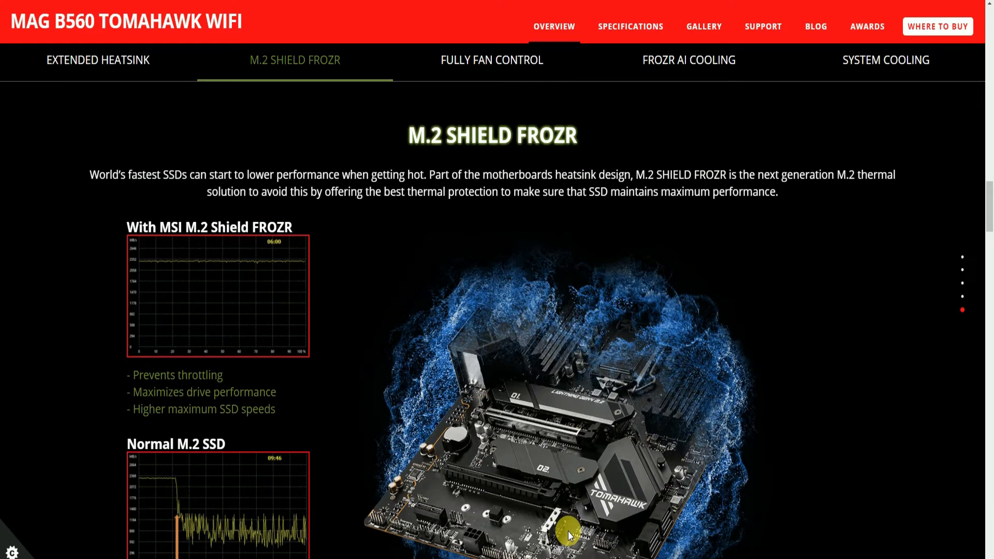
scroll("down", 3)
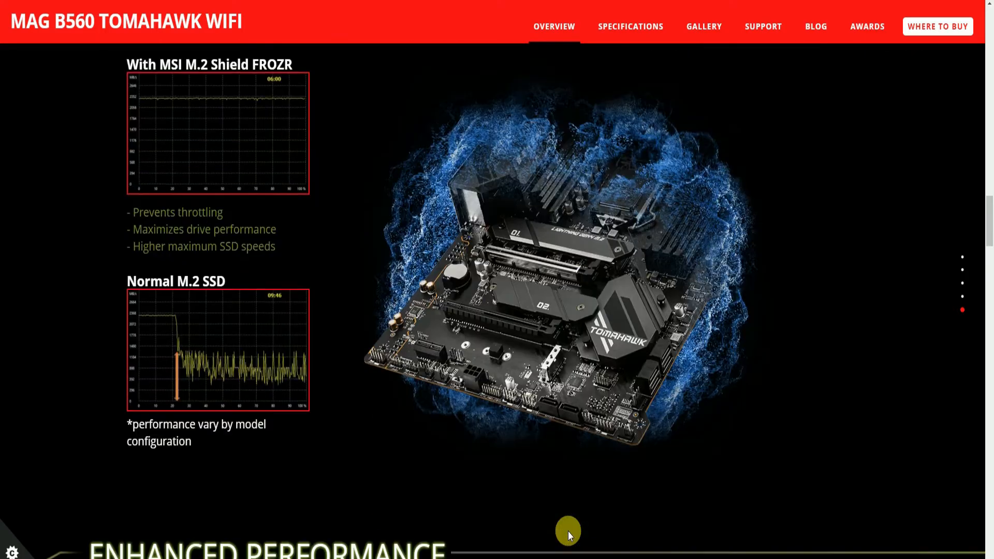
scroll("down", 3)
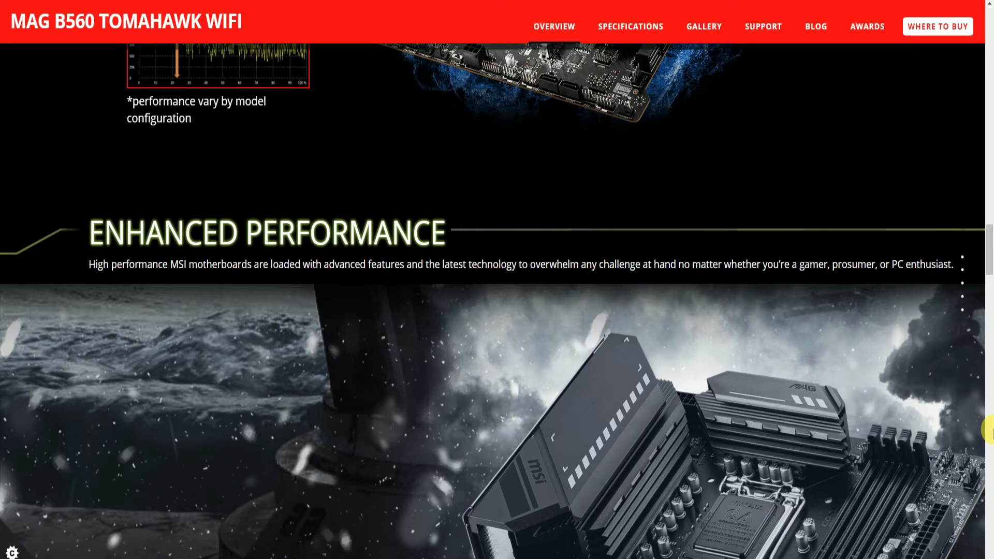
- Scroll through Enhanced Performance to the Lightning Gen 4 M.2 panel and its 64 Gb/s speed chart
scroll("down", 3)
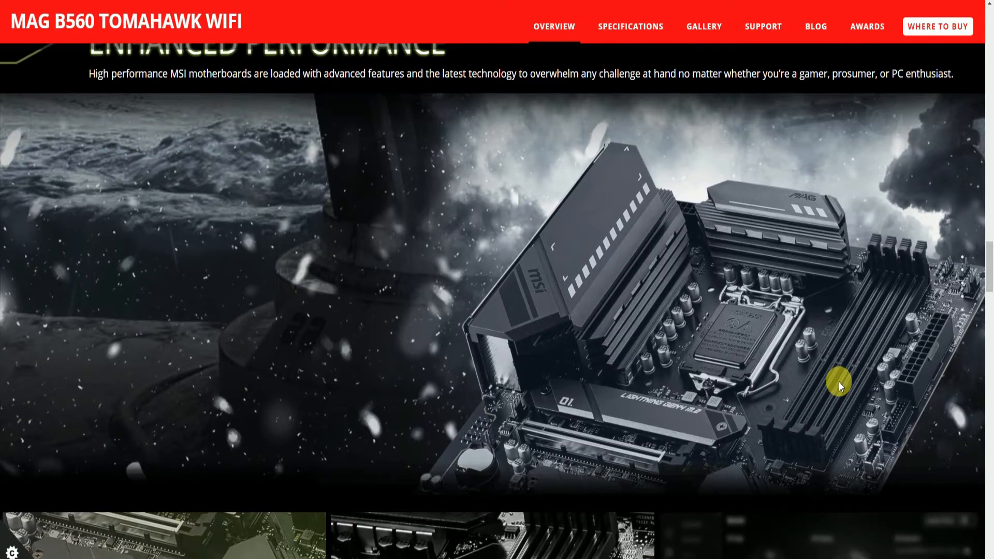
scroll("down", 3)
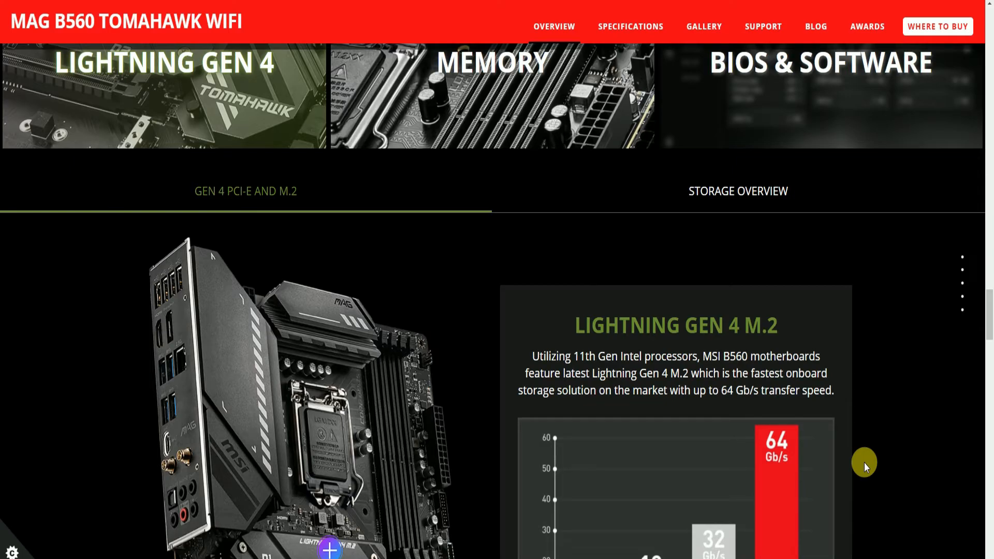
scroll("down", 3)
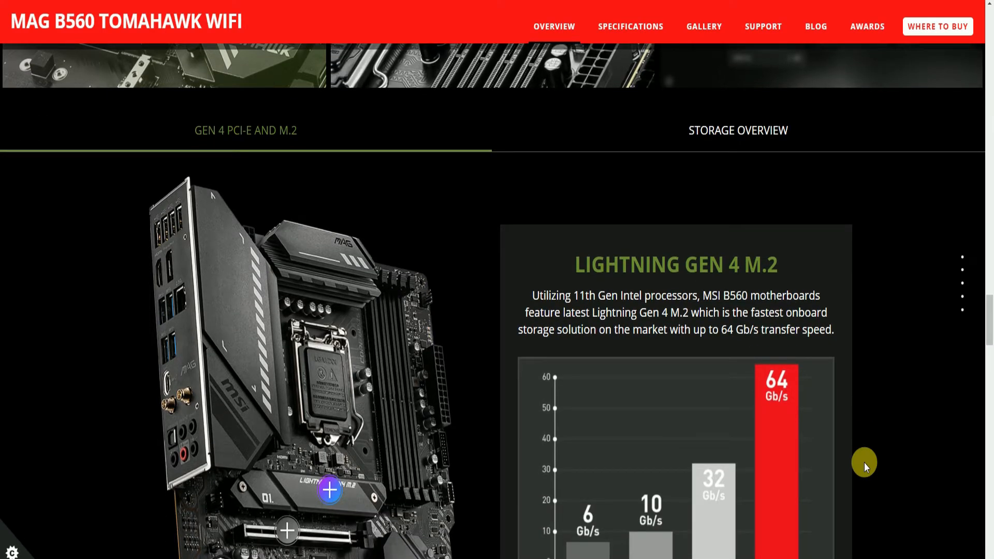
scroll("down", 3)
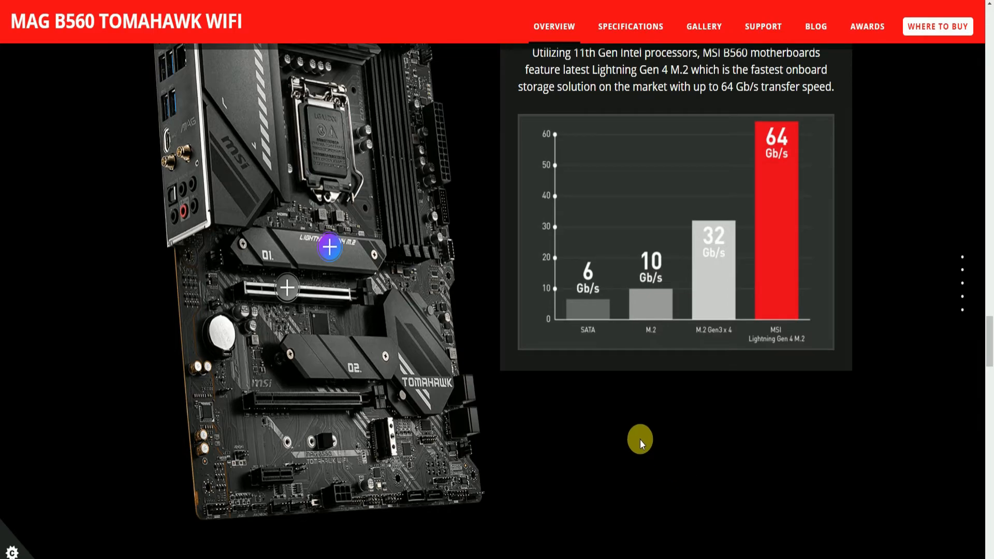
mouse_move(737, 472)
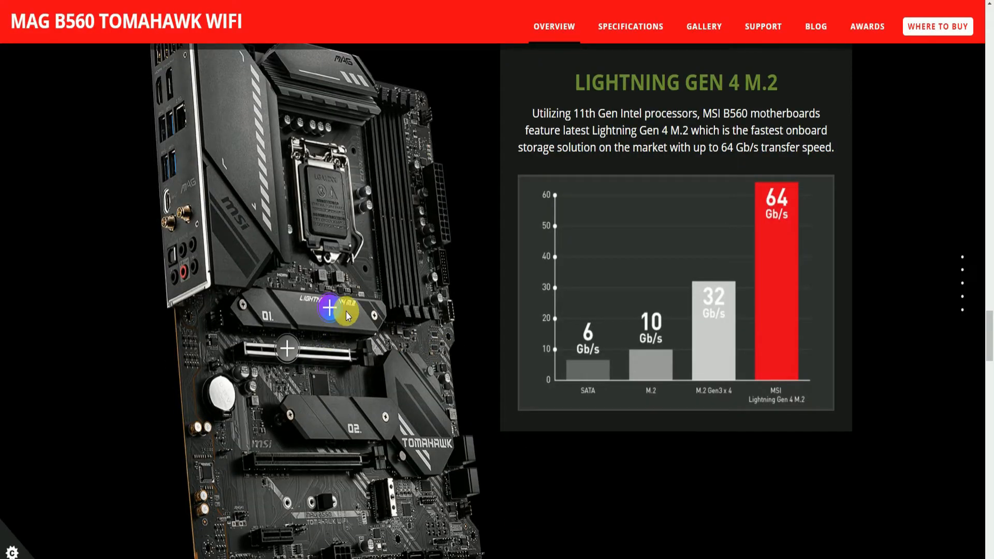
mouse_move(329, 309)
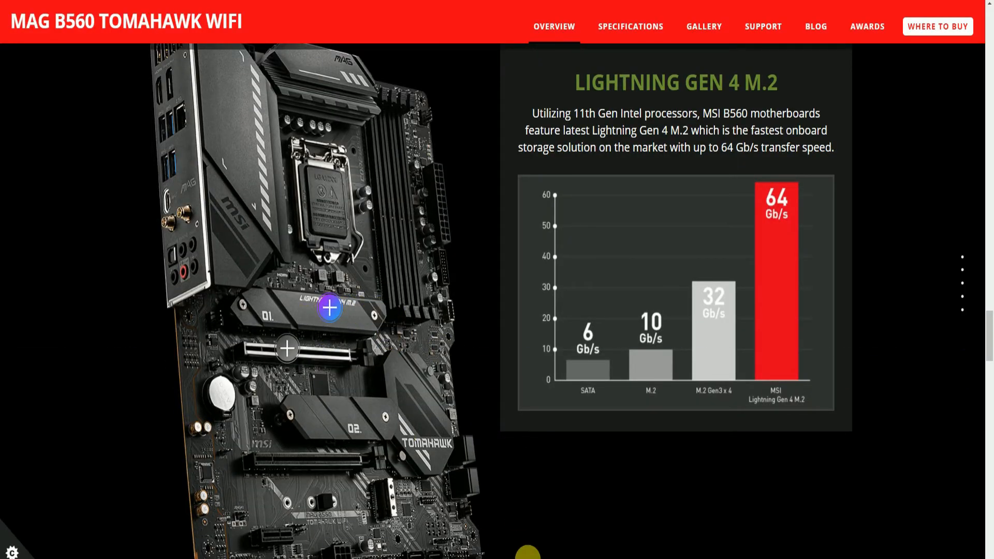
- Reach Connectivity and select the USB tile to reveal its Lightning USB 20G panel
scroll("down", 3)
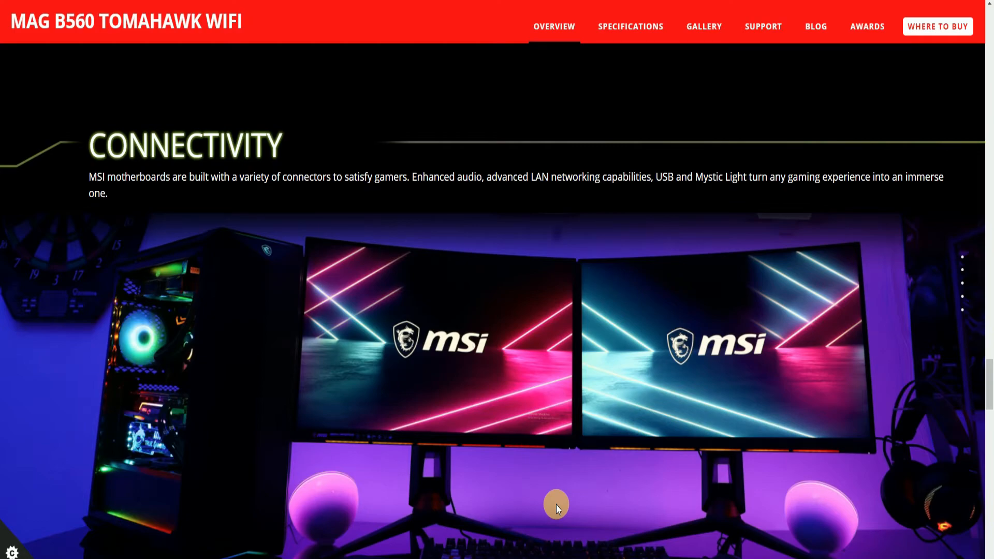
mouse_move(654, 503)
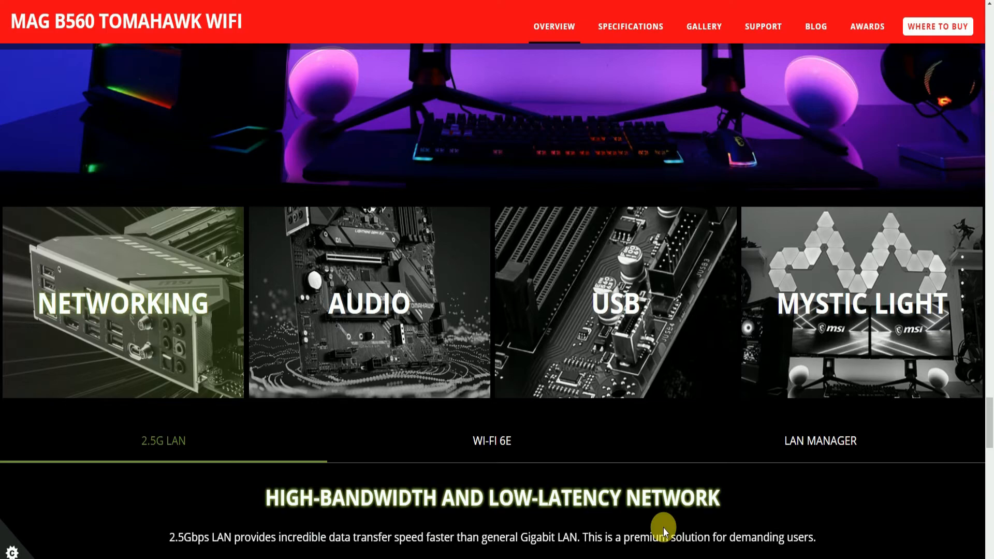
mouse_move(420, 284)
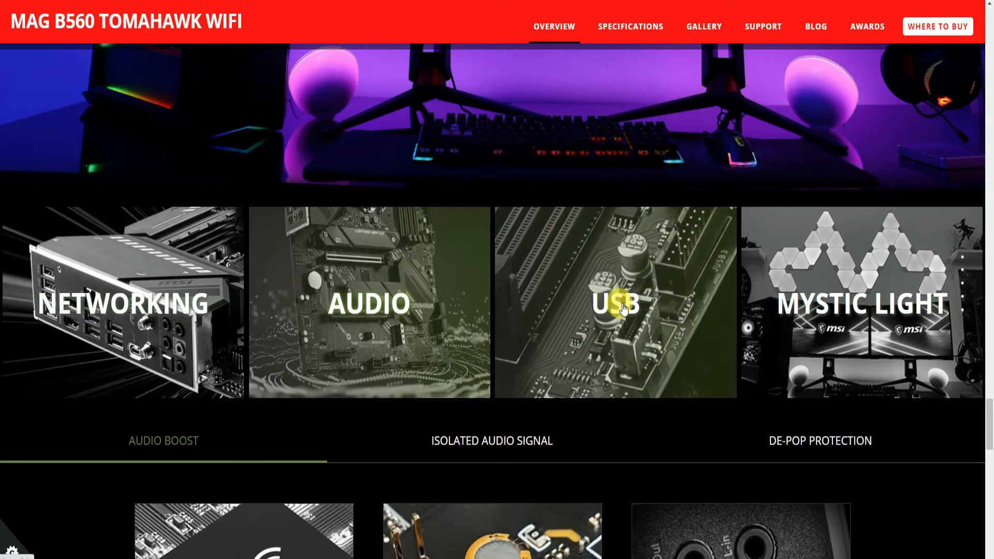
left_click(613, 302)
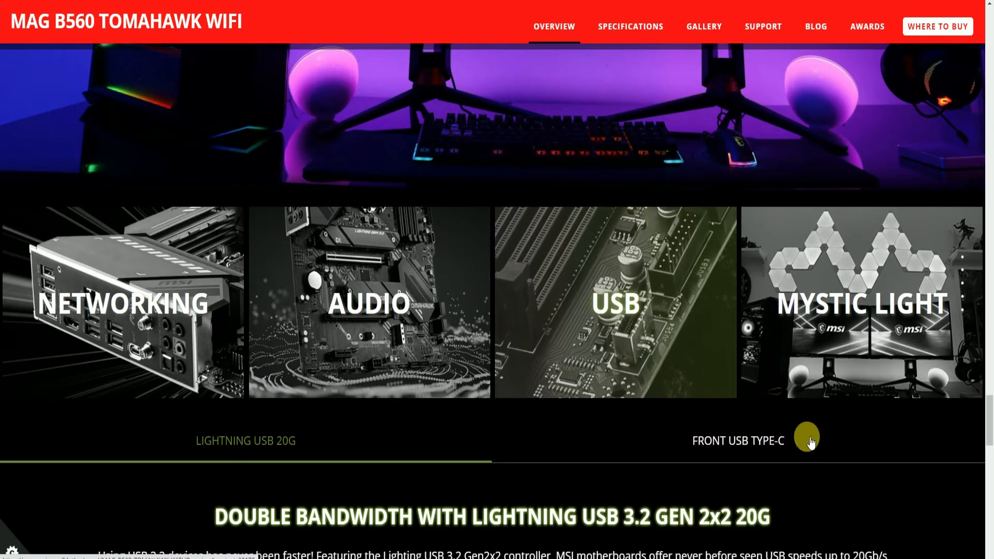
- Bring the Lightning USB 3.2 Gen 2x2 20G text and rear I/O port image fully into view
scroll("down", 3)
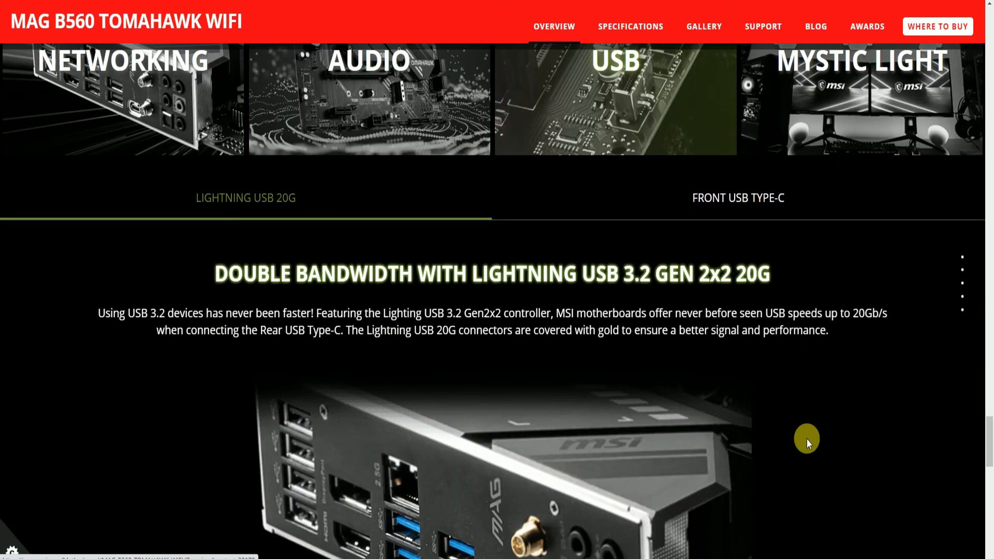
scroll("down", 3)
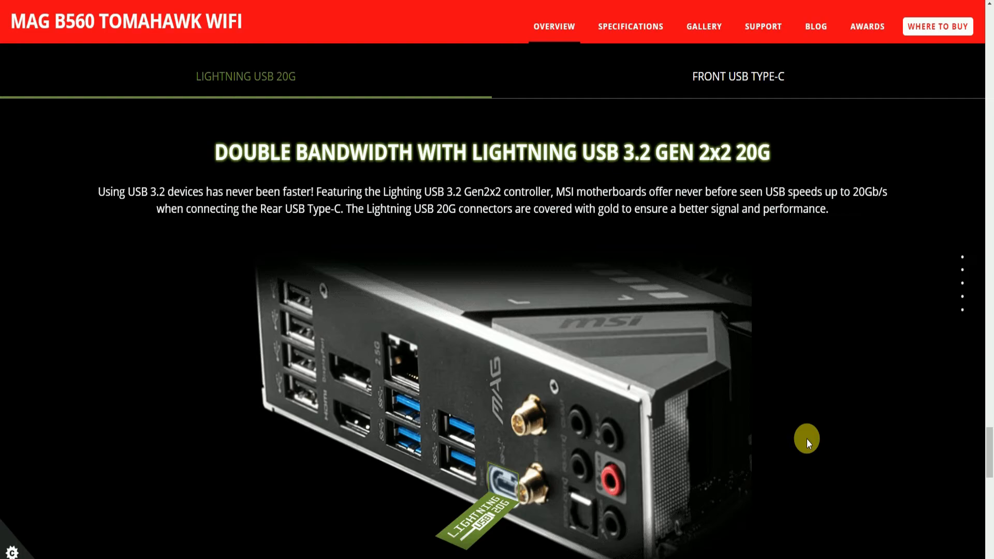
mouse_move(809, 433)
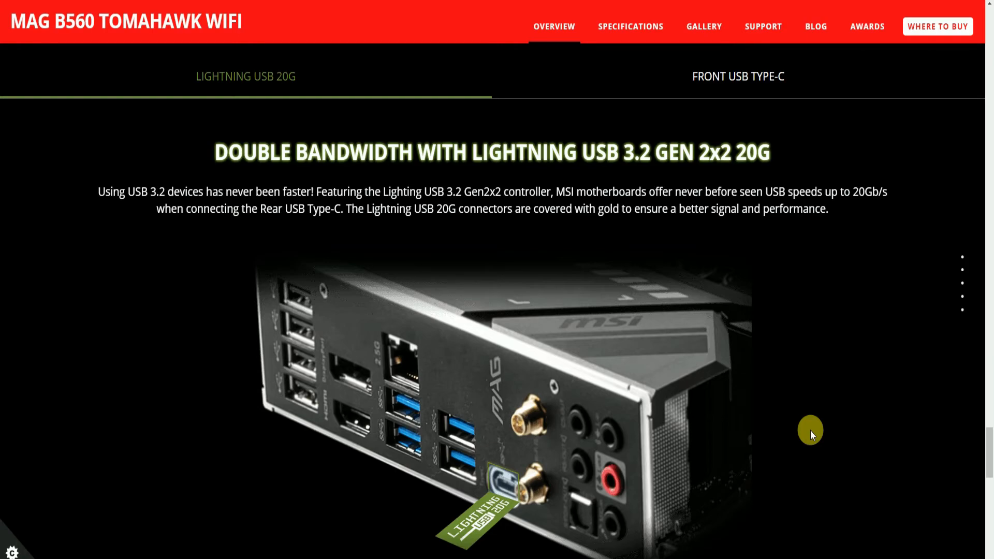
mouse_move(487, 532)
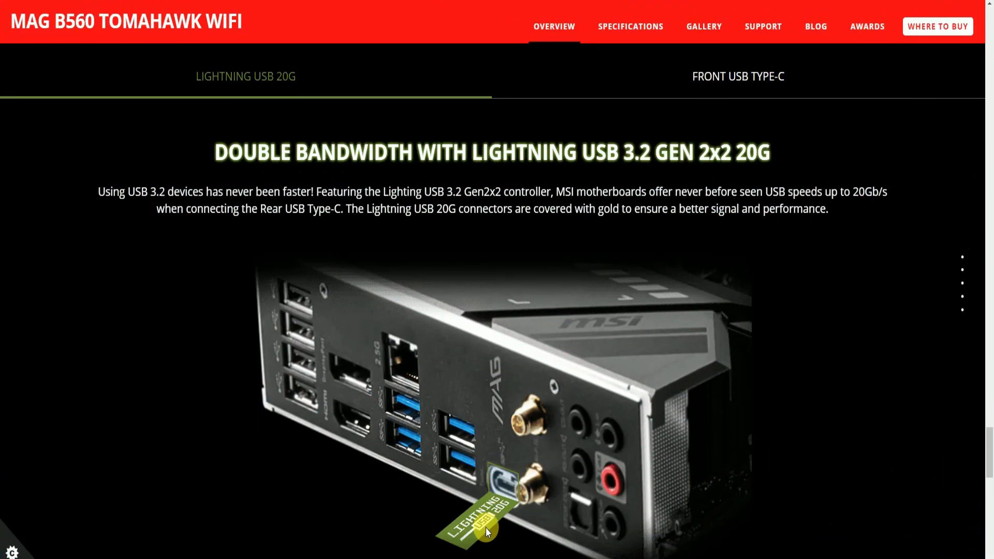
mouse_move(512, 549)
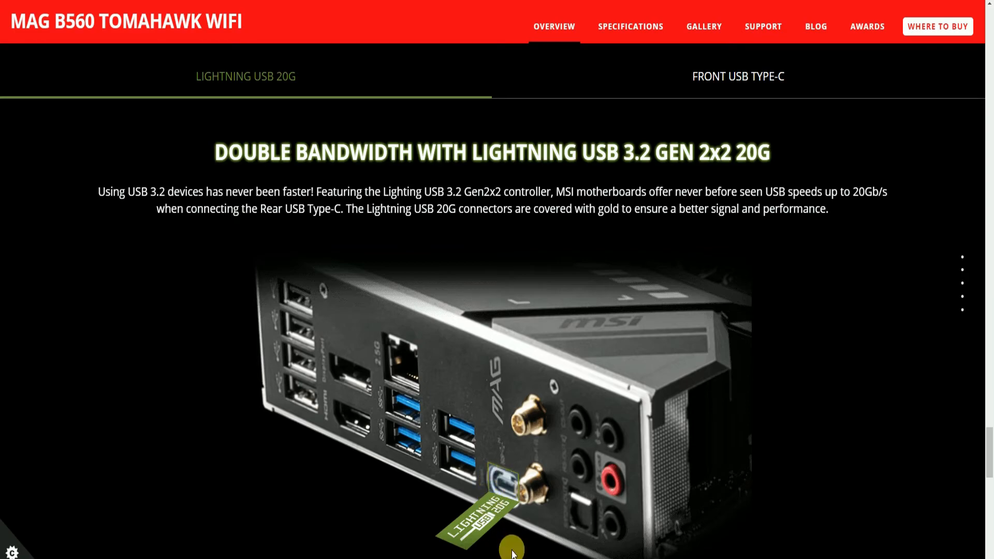
- Reach the closing summary with the rear I/O image beside the key feature bullet list
scroll("down", 3)
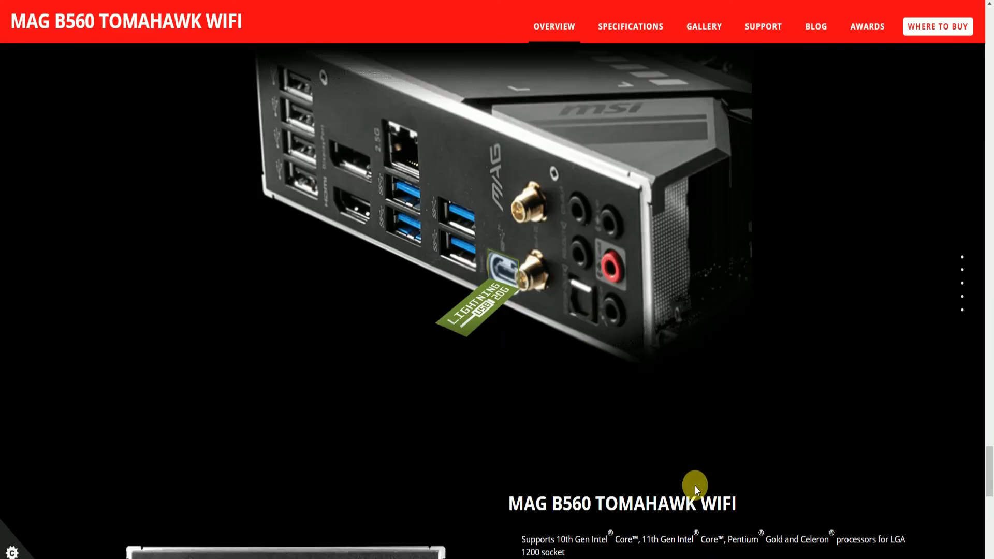
scroll("down", 3)
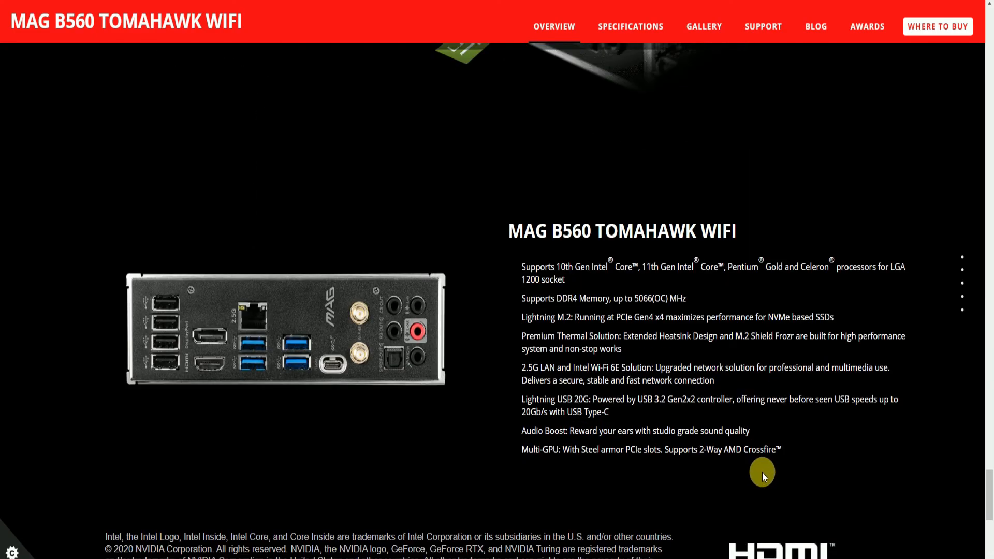